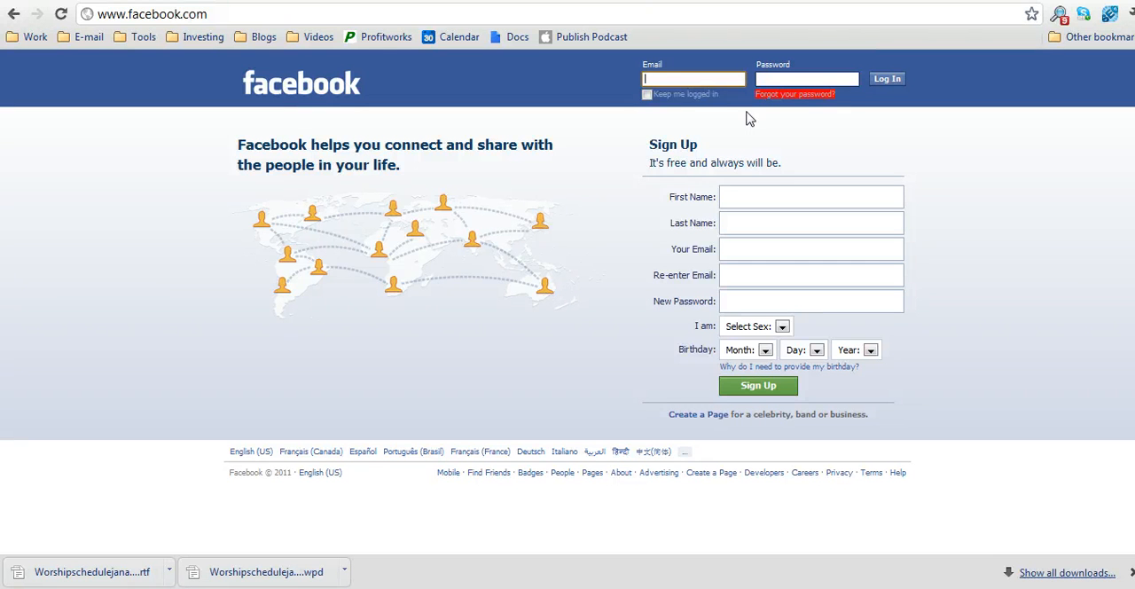
# Log into Facebook with email and password and start a new ad from Facebook Ads
pyautogui.click(684, 79)
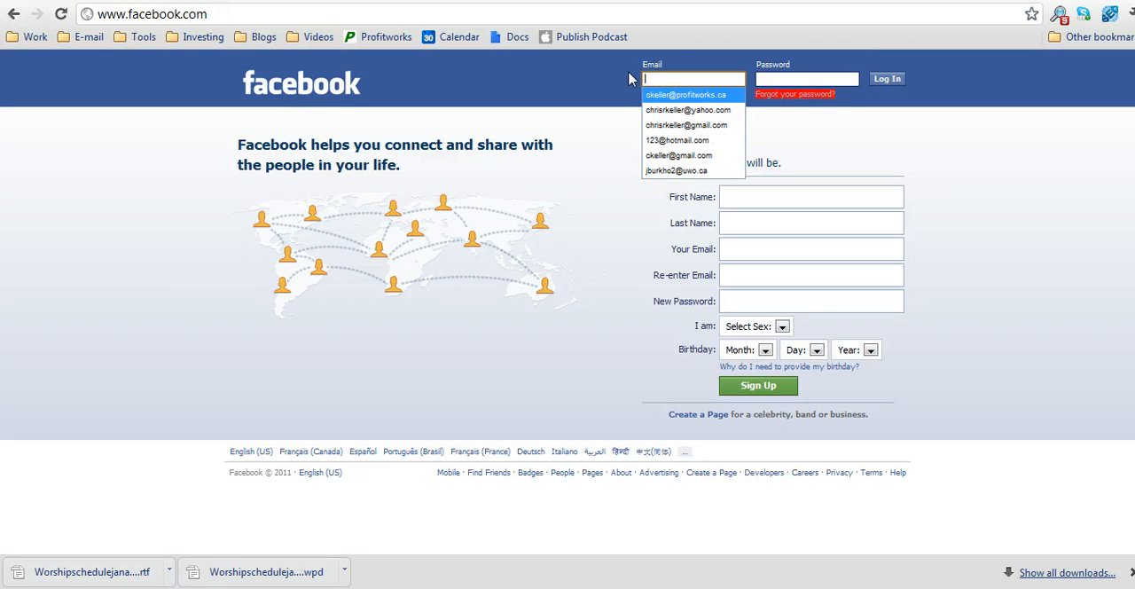
pyautogui.click(690, 94)
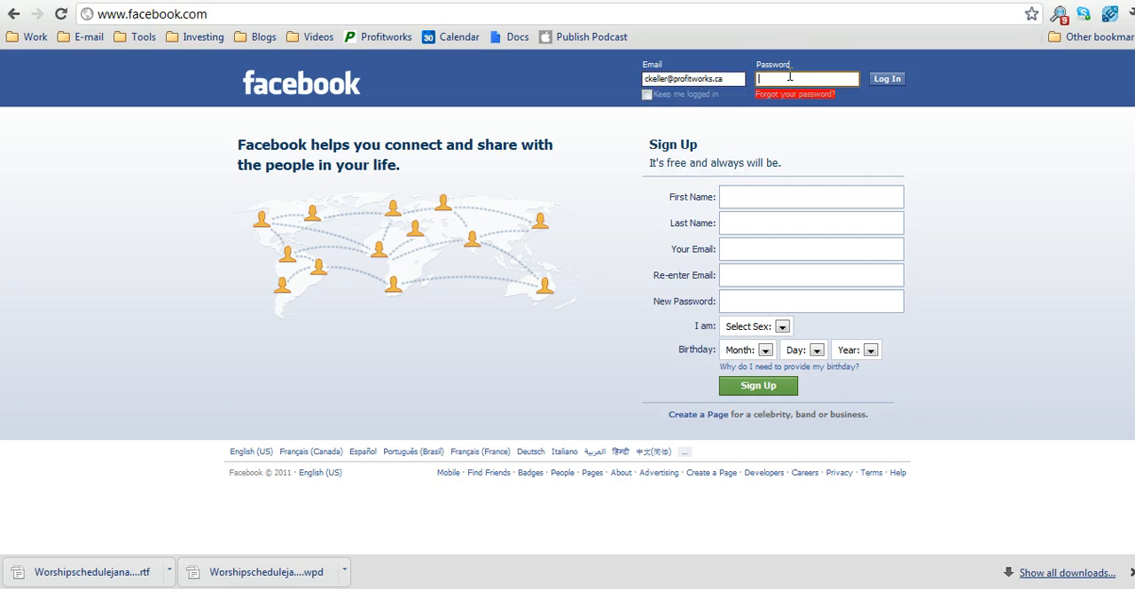
pyautogui.write('password')
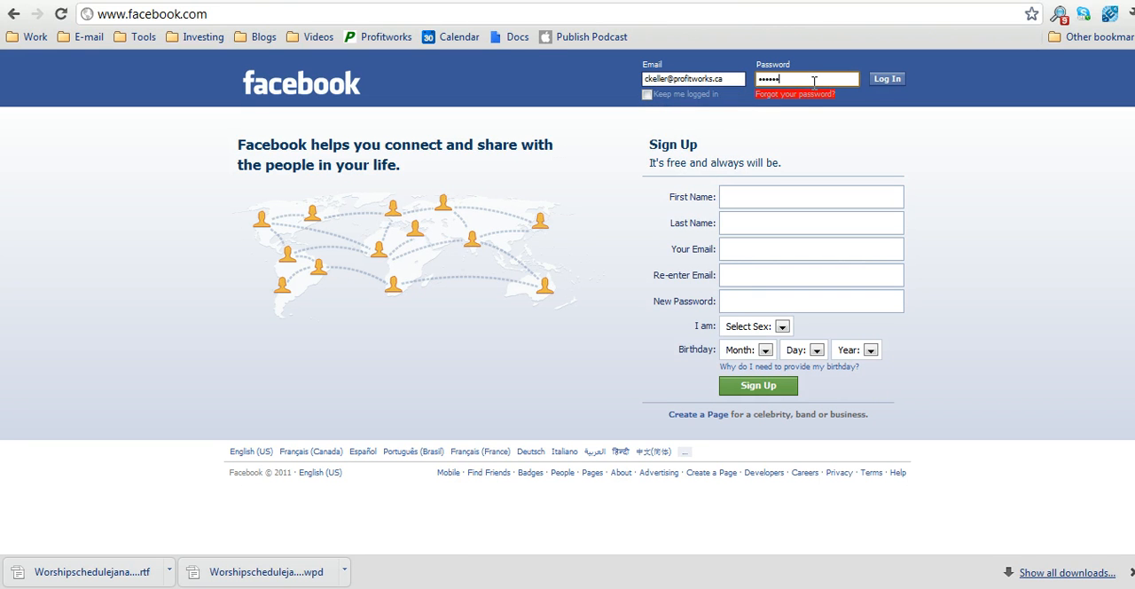
pyautogui.click(887, 78)
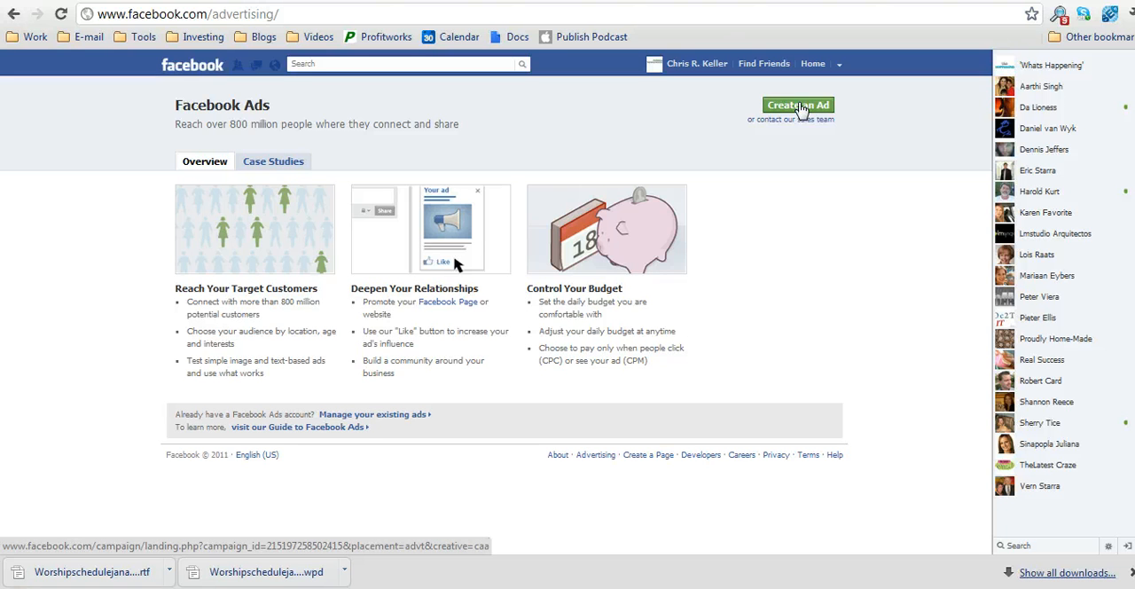
pyautogui.click(797, 105)
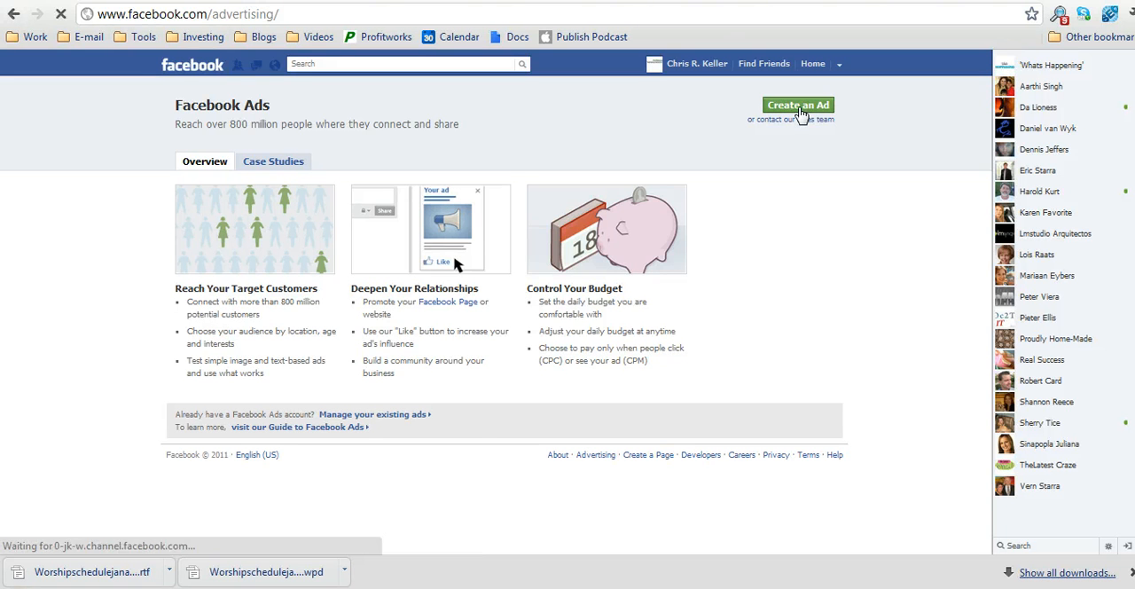
pyautogui.click(796, 104)
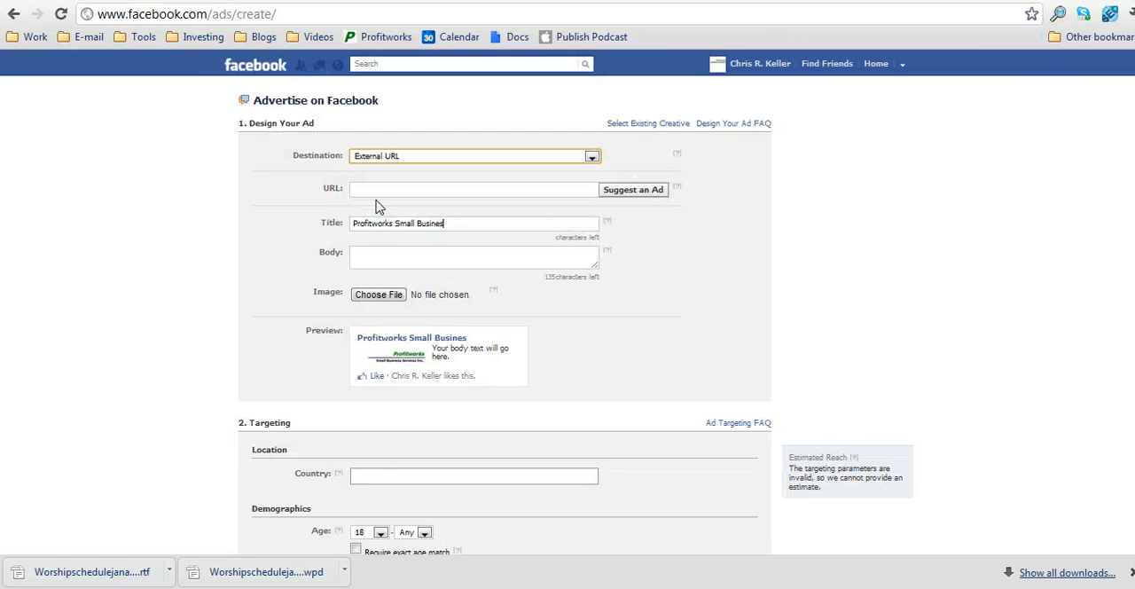
pyautogui.click(473, 189)
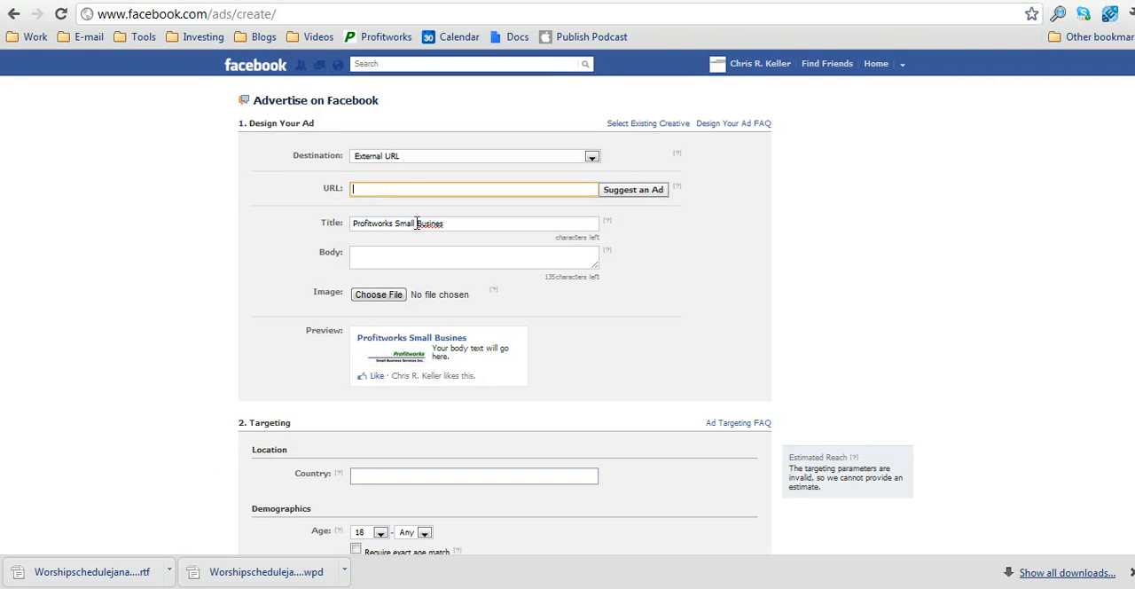
pyautogui.write('www.profitworks.ca')
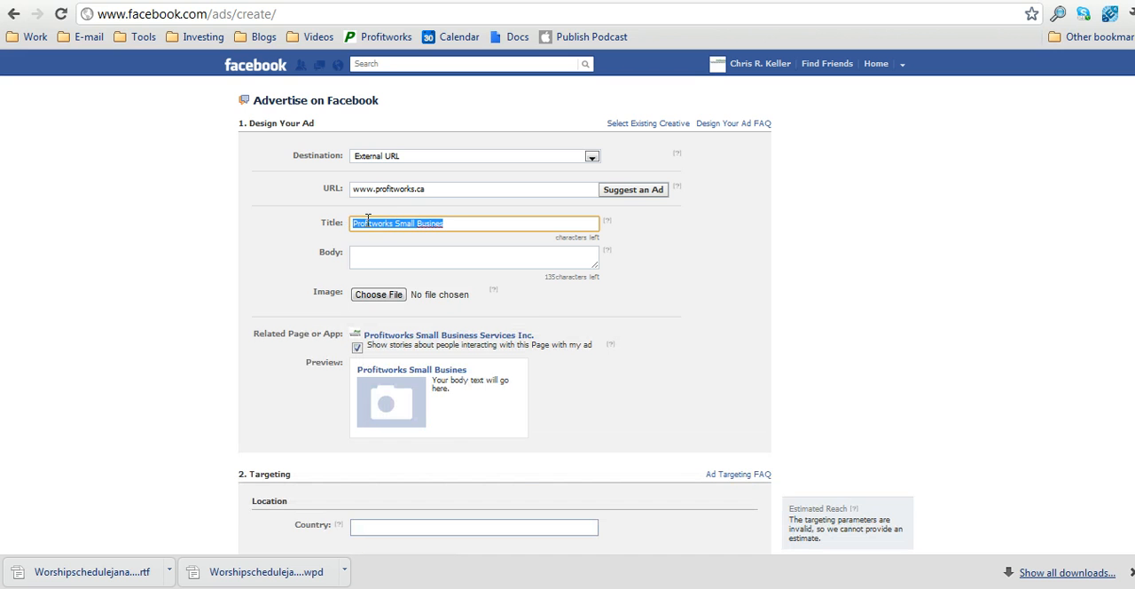
pyautogui.write('Get more customers')
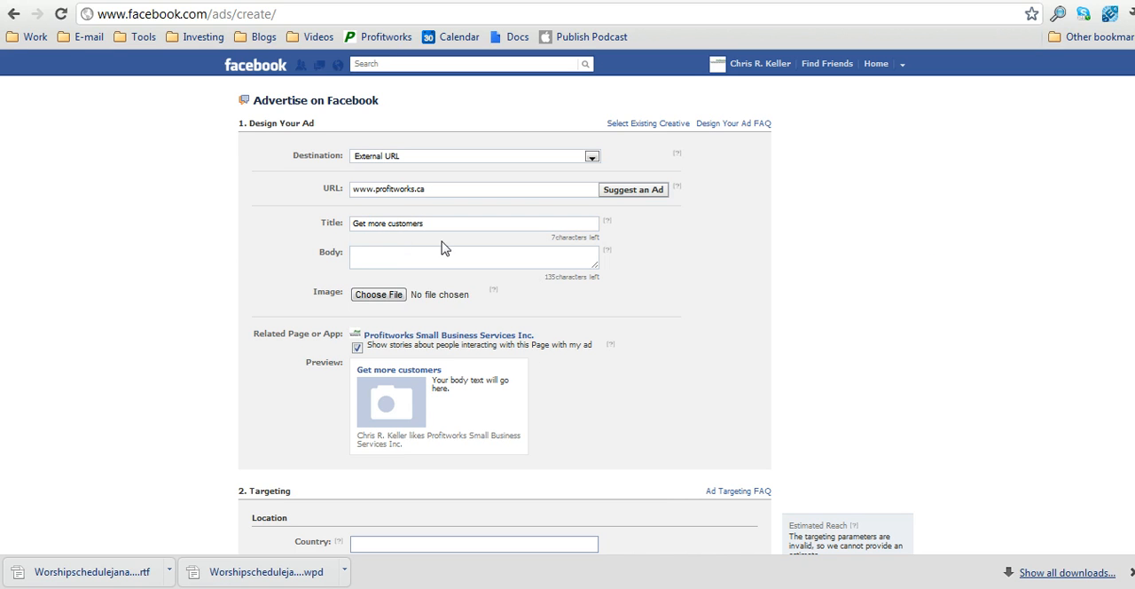
pyautogui.click(473, 257)
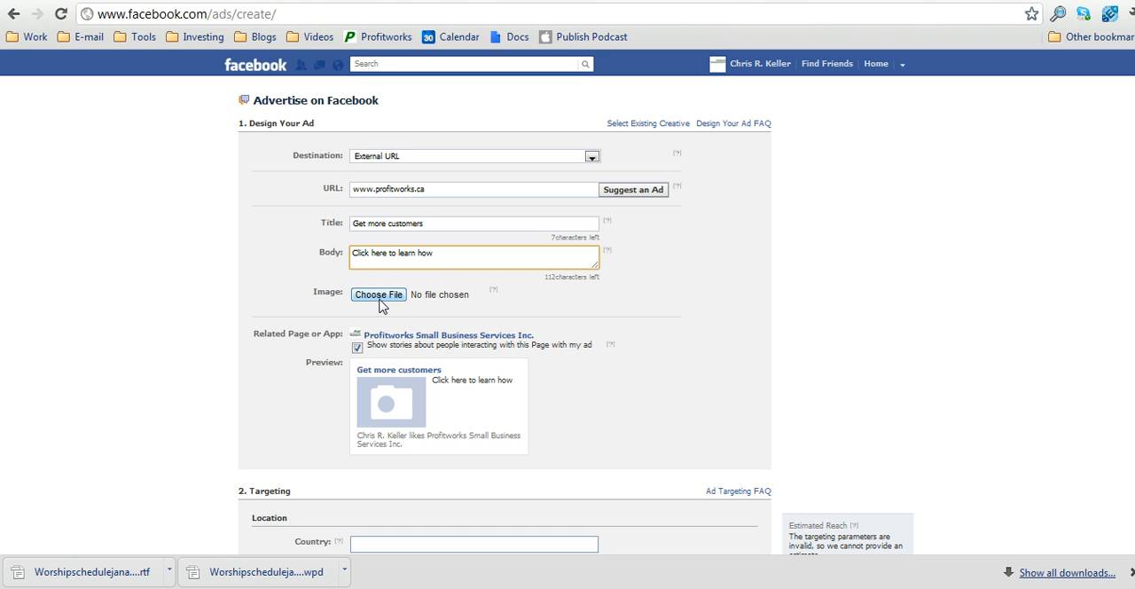
# Upload the Profitworks logo file as the ad image
pyautogui.click(377, 293)
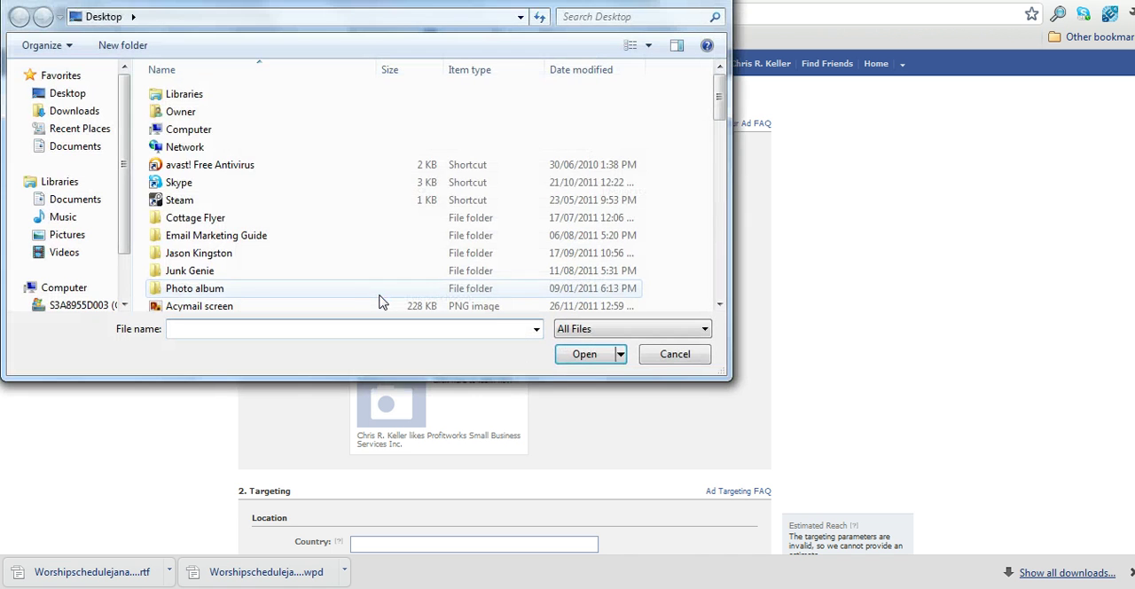
pyautogui.moveTo(412, 193)
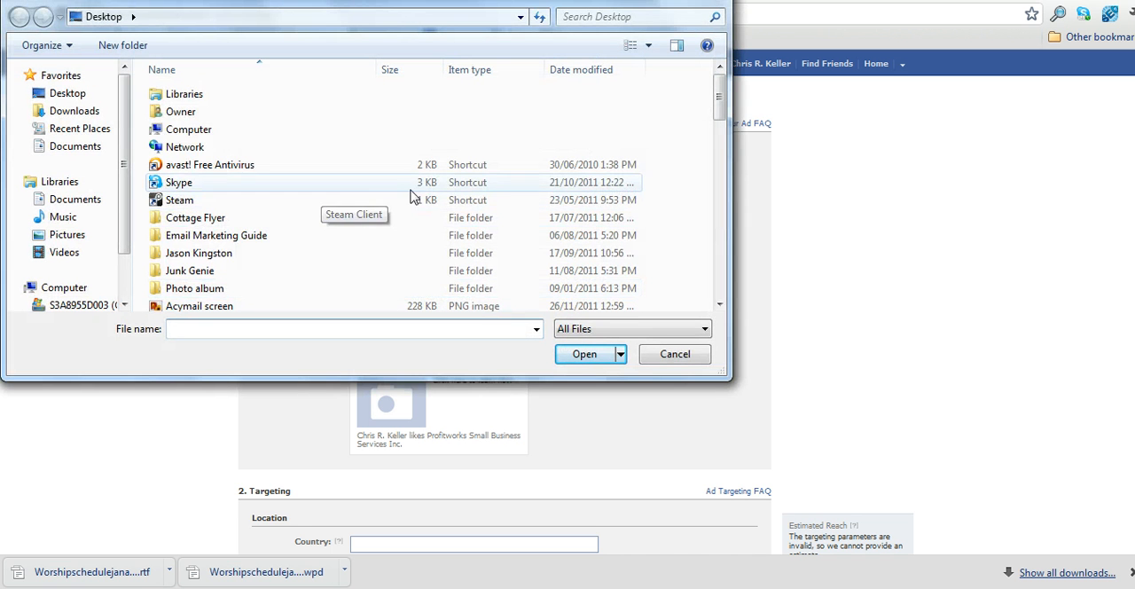
pyautogui.scroll(-3)
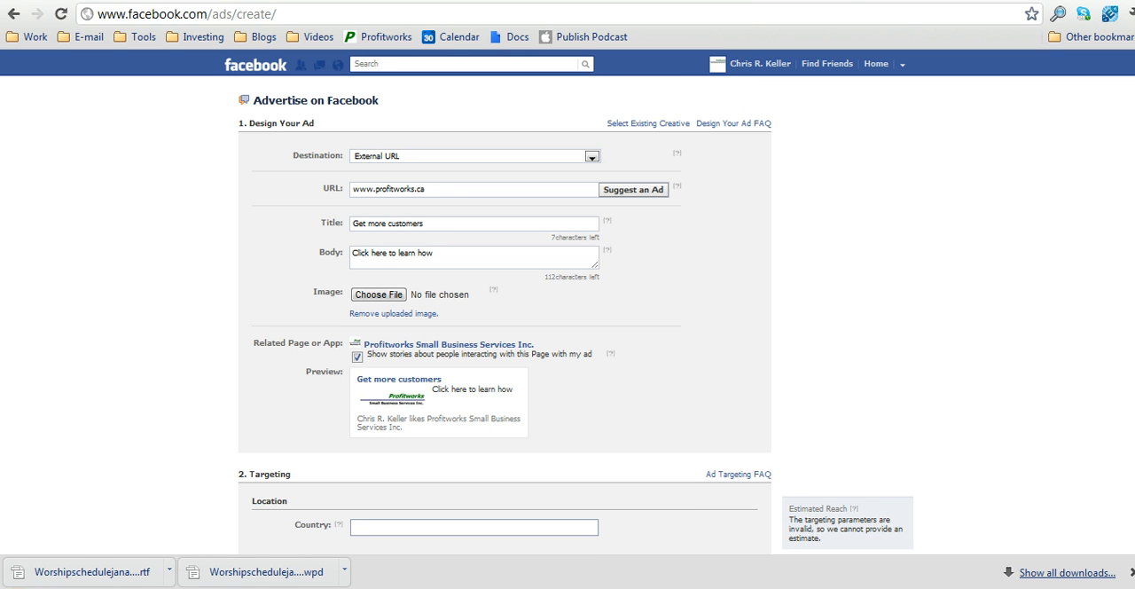
pyautogui.moveTo(309, 472)
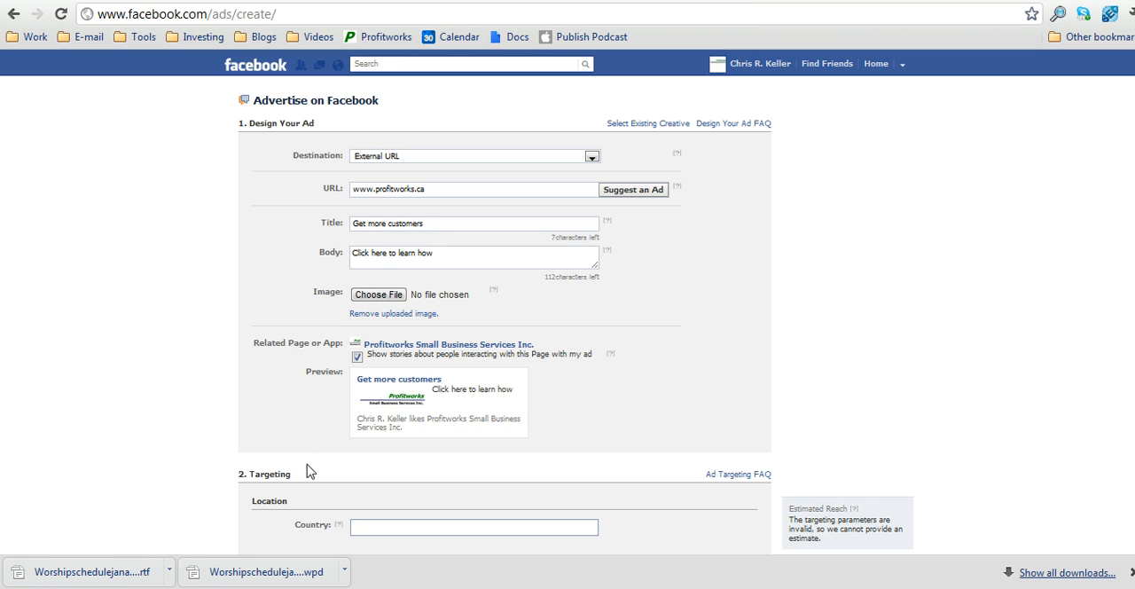
pyautogui.moveTo(311, 438)
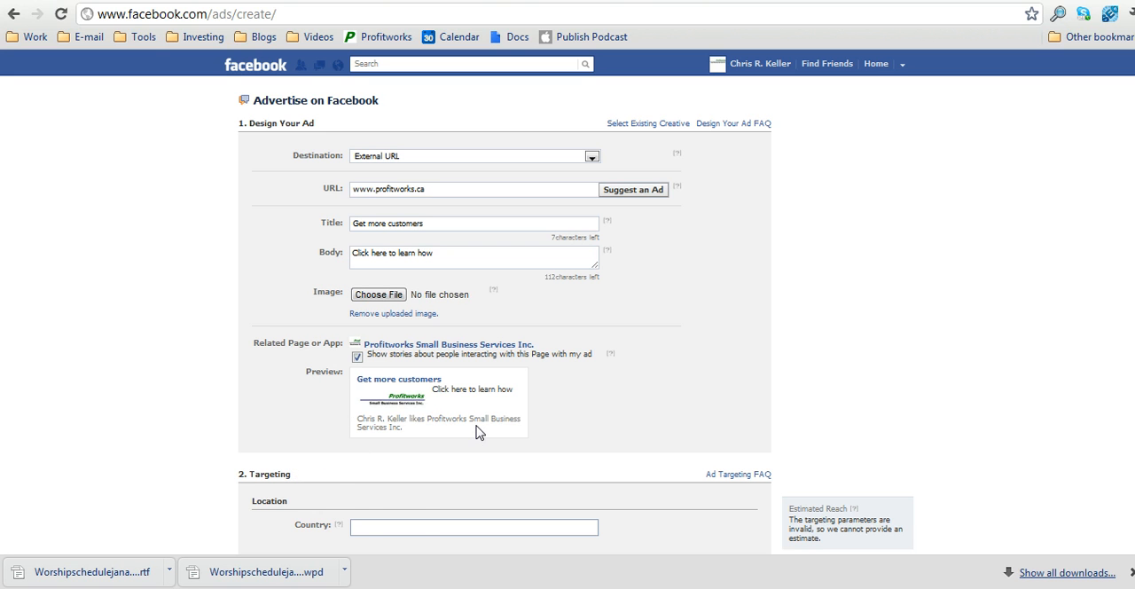
# Target Canada as the country and search for Kitchener, ON by city
pyautogui.scroll(-3)
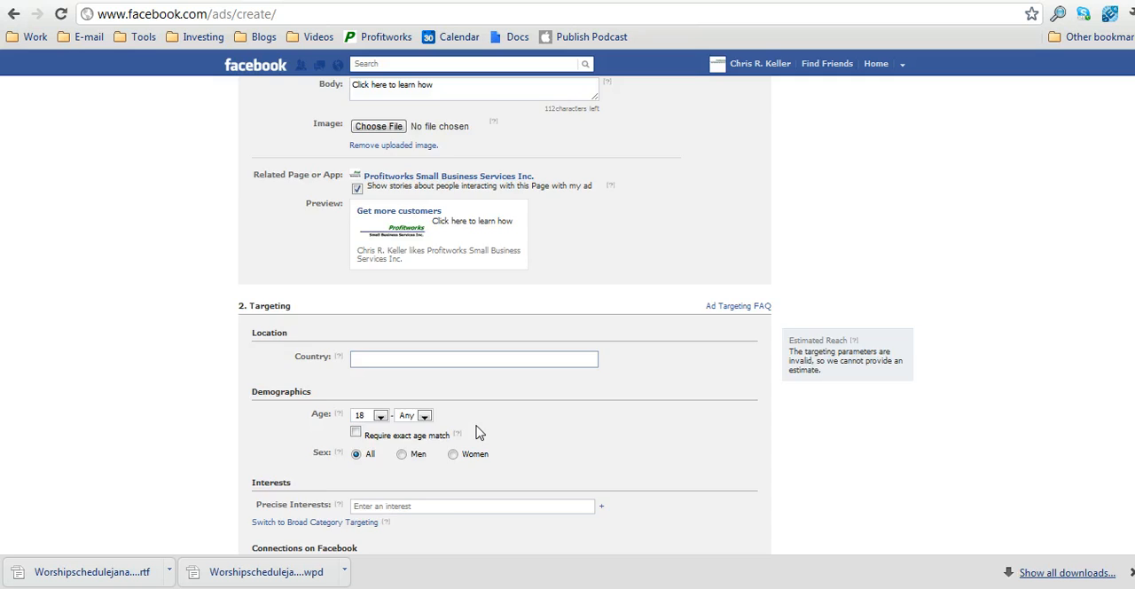
pyautogui.scroll(-3)
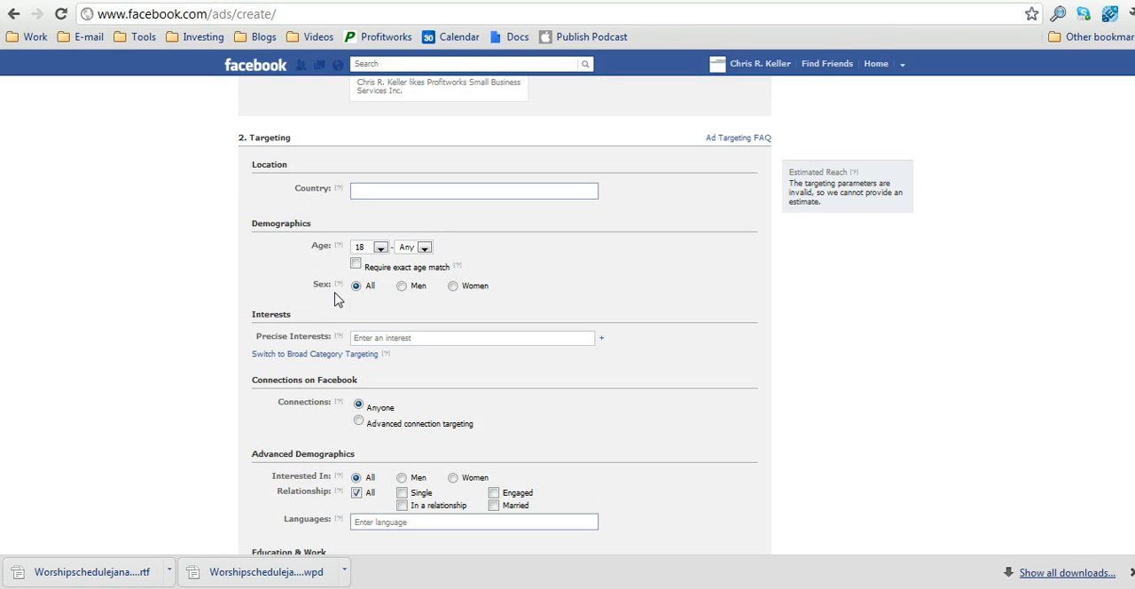
pyautogui.moveTo(328, 301)
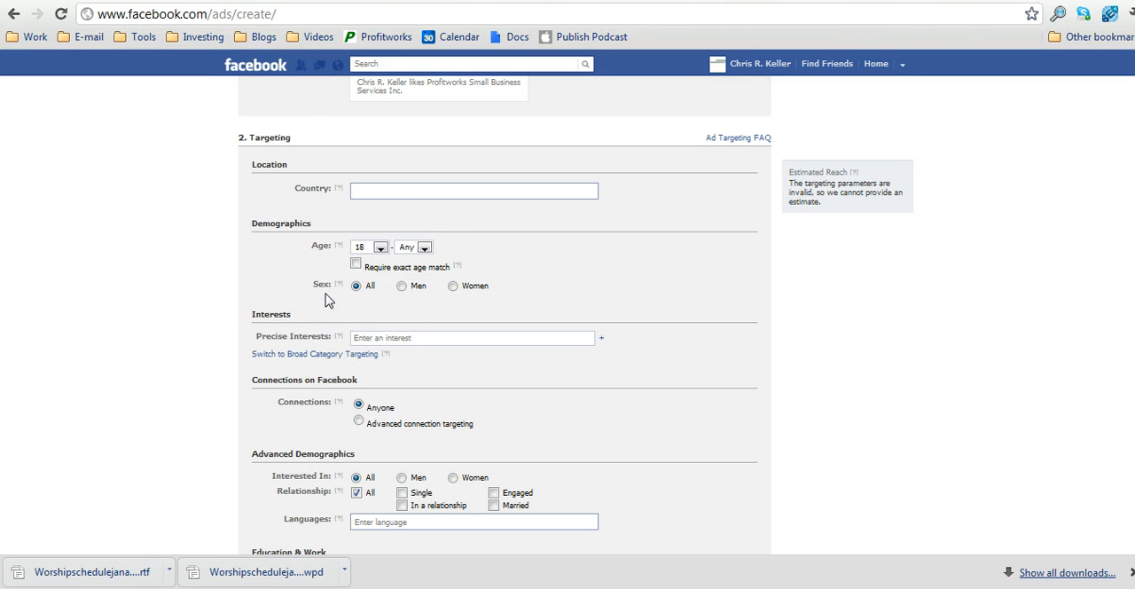
pyautogui.click(473, 190)
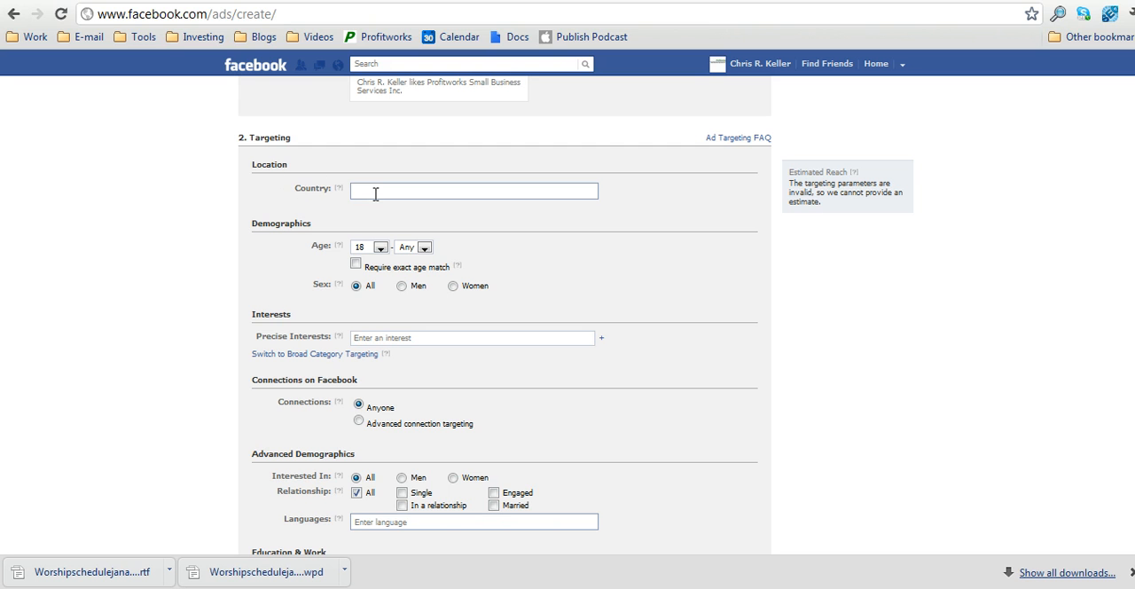
pyautogui.click(474, 191)
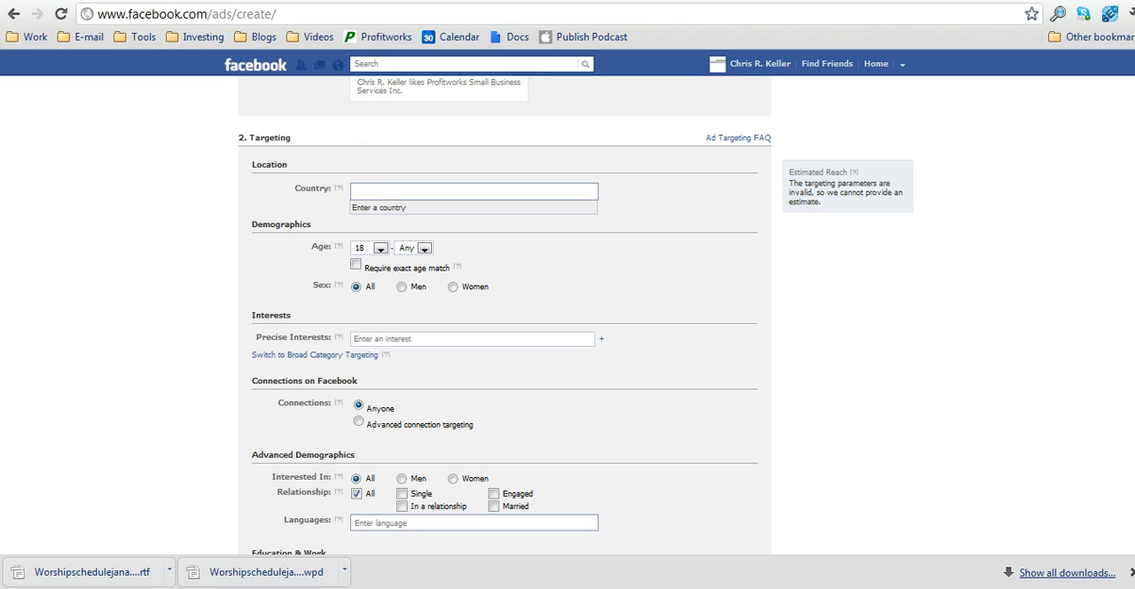
pyautogui.write('Canada')
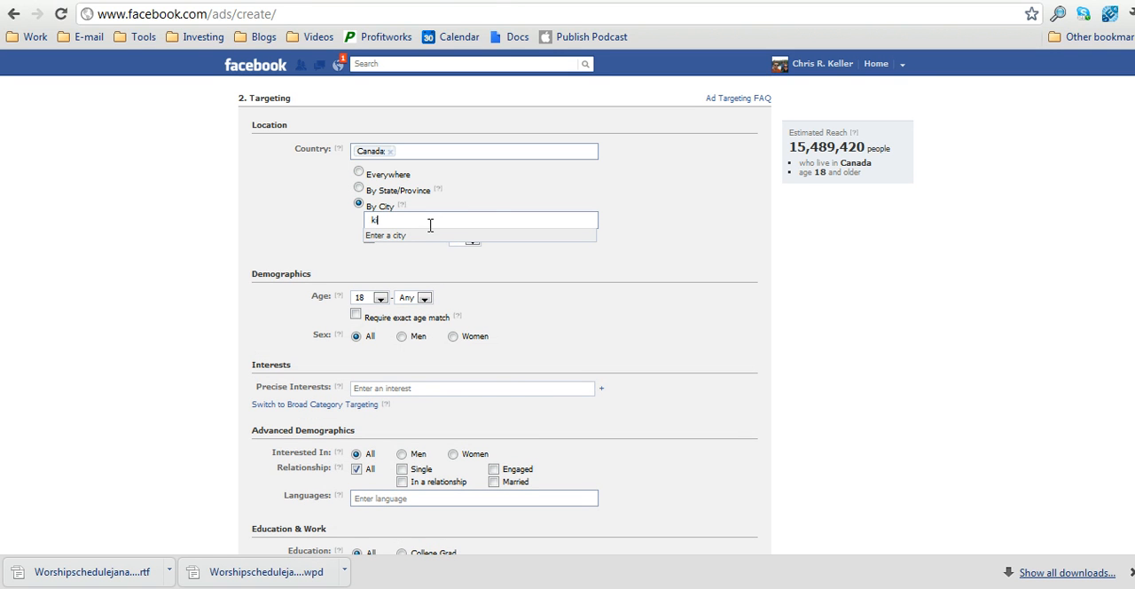
pyautogui.write('itch')
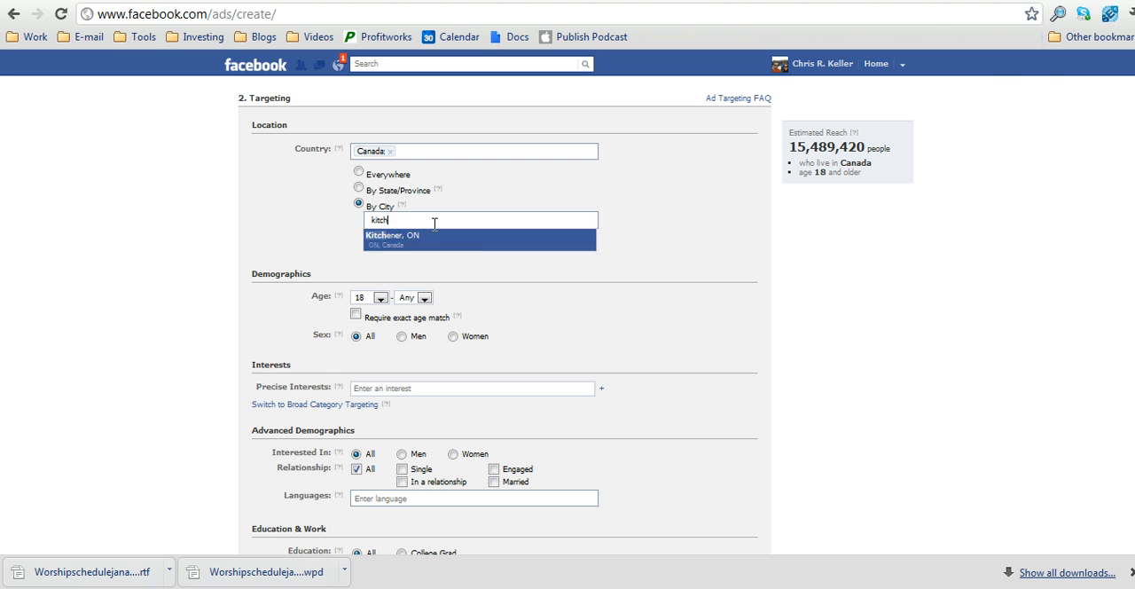
pyautogui.moveTo(417, 223)
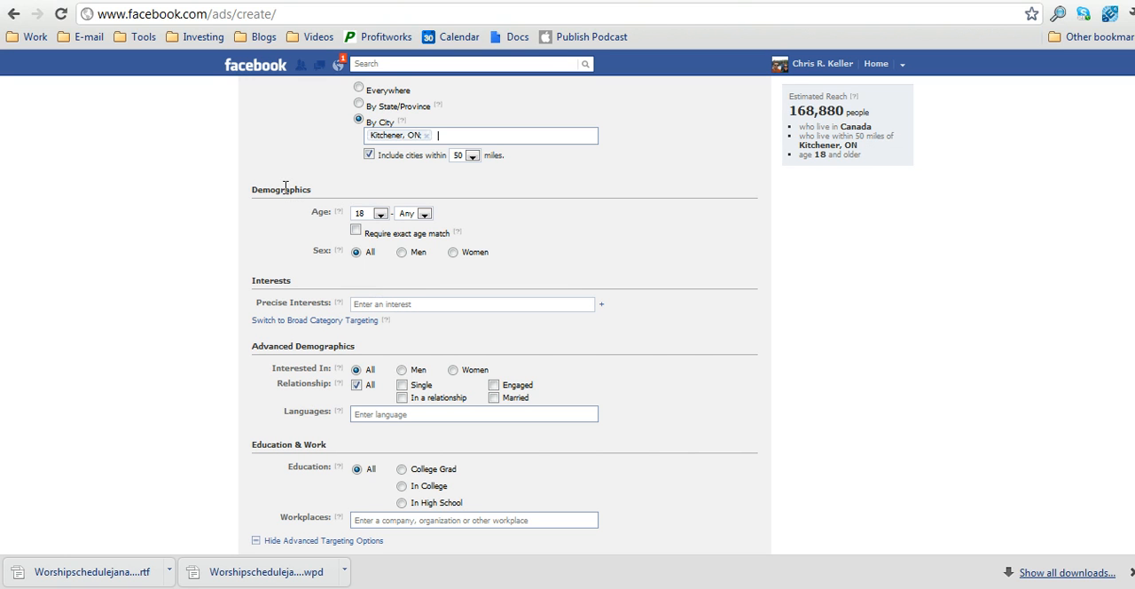
pyautogui.moveTo(431, 260)
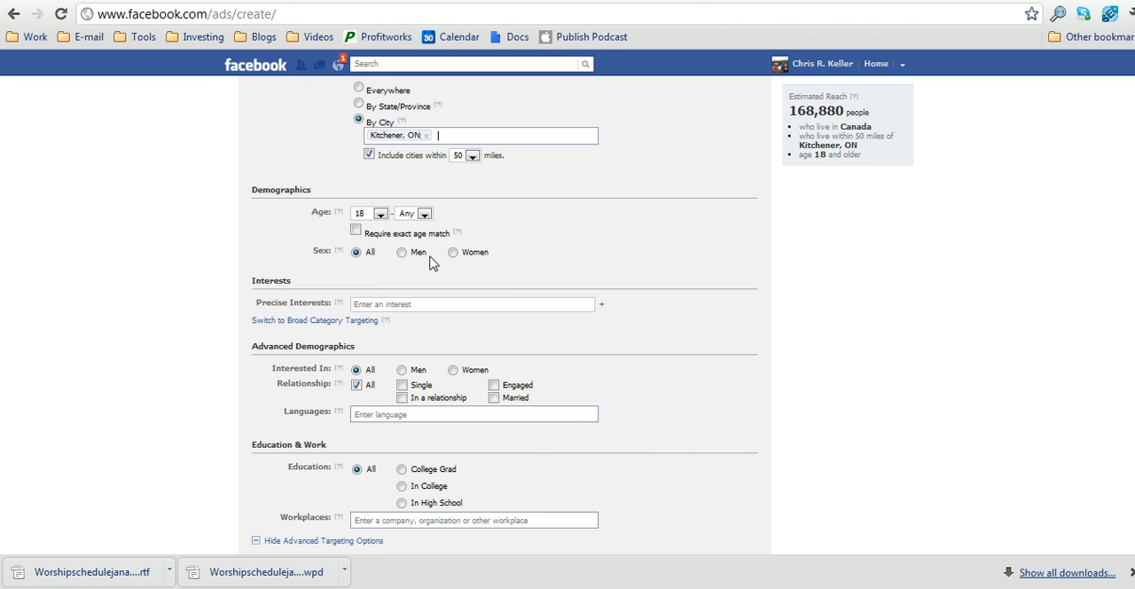
pyautogui.moveTo(307, 487)
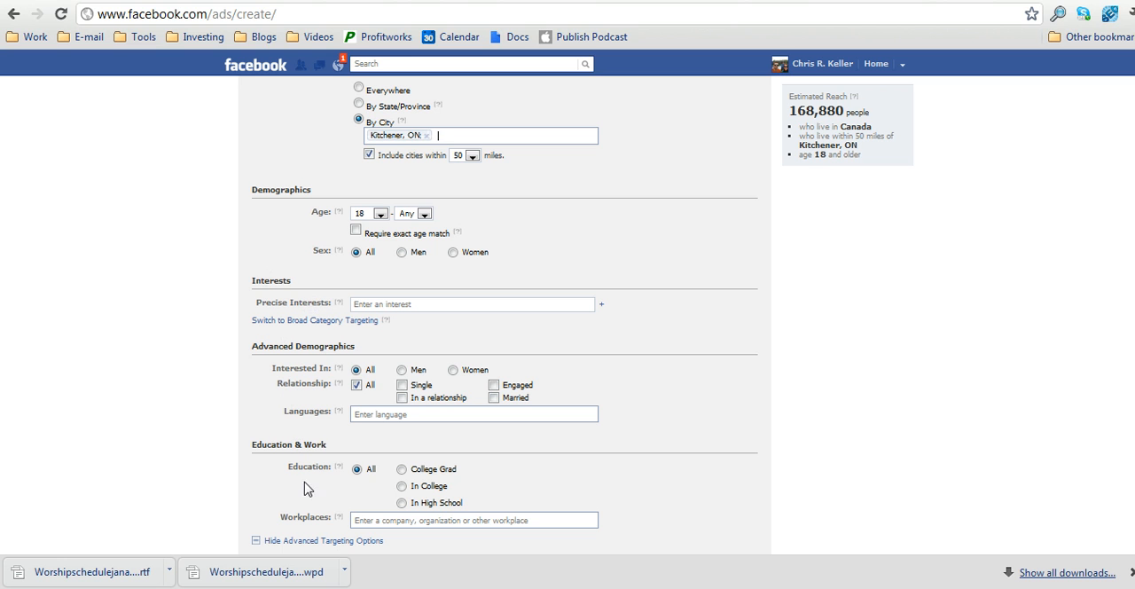
pyautogui.moveTo(331, 315)
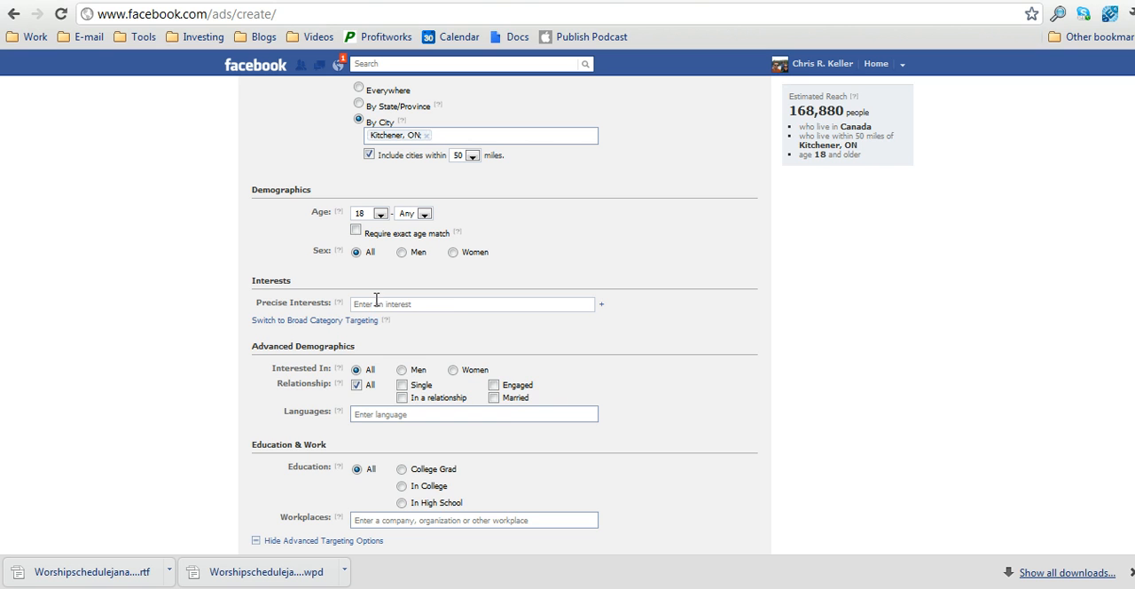
# Check the Demographics and Precise Interests fields, leaving Kitchener targeting at 759,720 reach
pyautogui.click(315, 320)
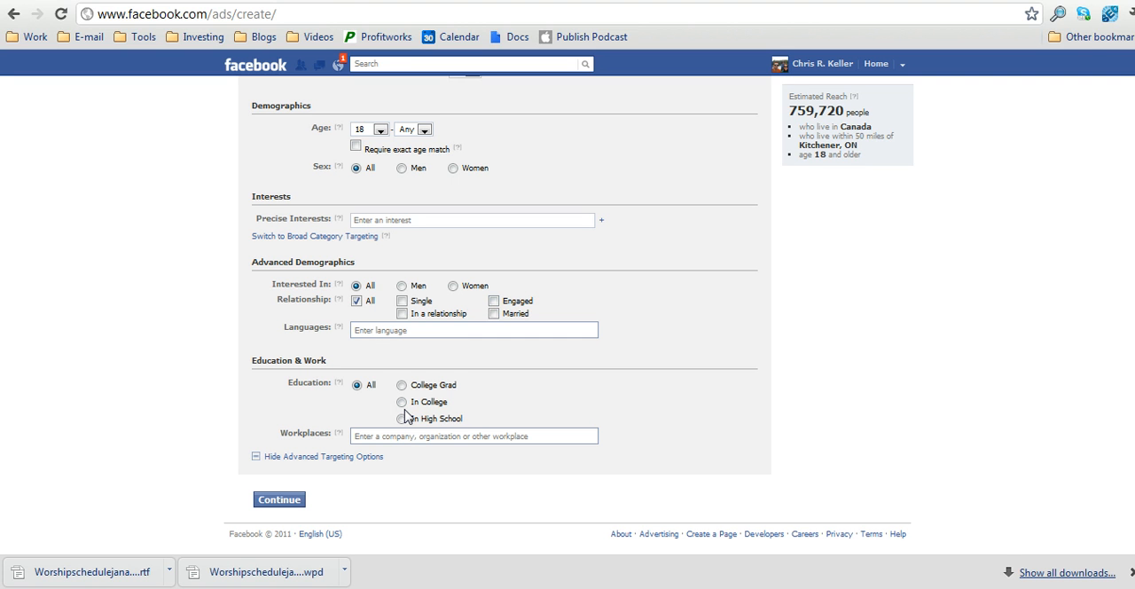
# Add TD Bank Financial Group as a workplace in advanced targeting options
pyautogui.click(258, 456)
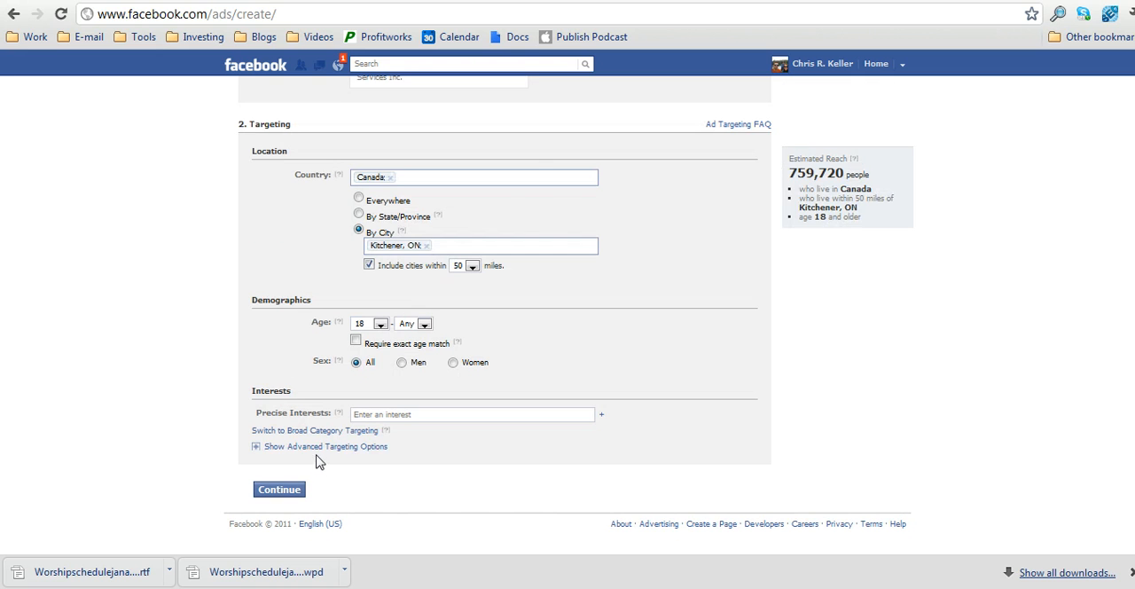
pyautogui.moveTo(306, 450)
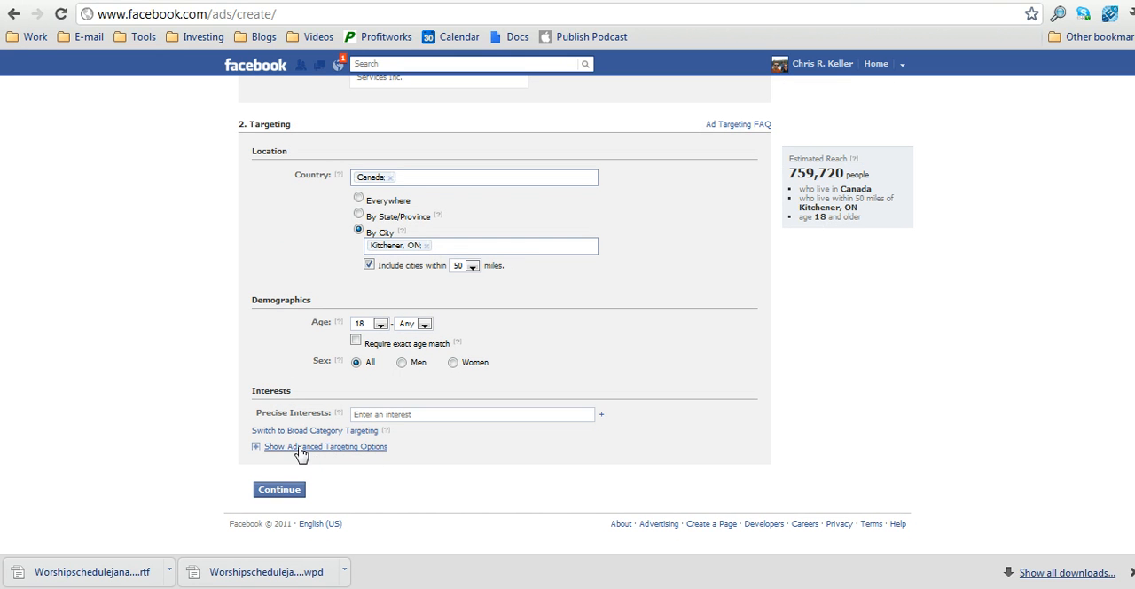
pyautogui.moveTo(312, 453)
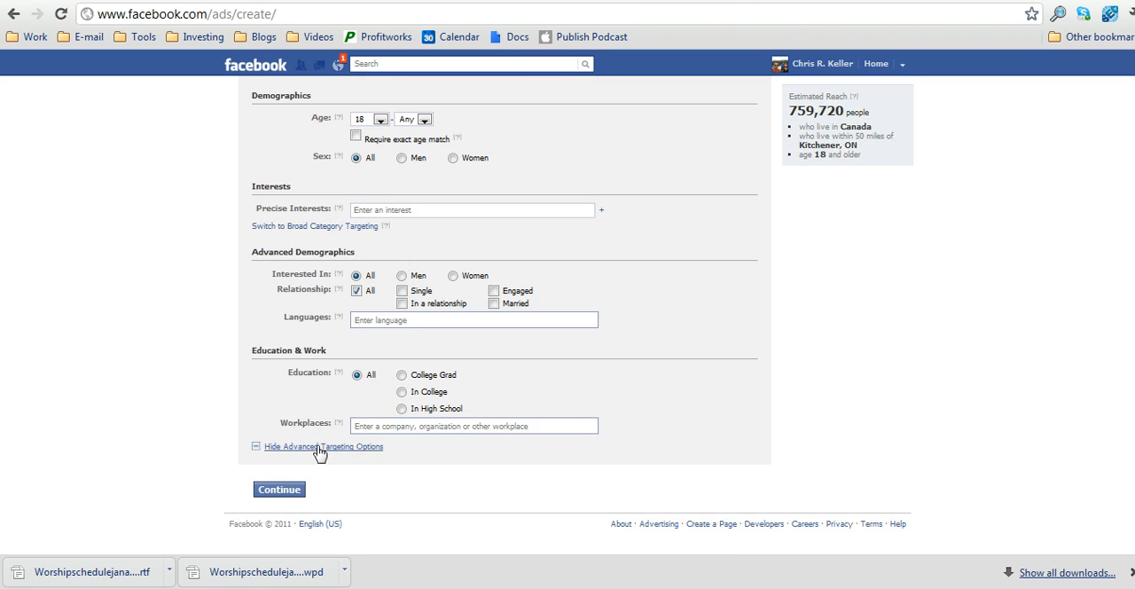
pyautogui.click(324, 447)
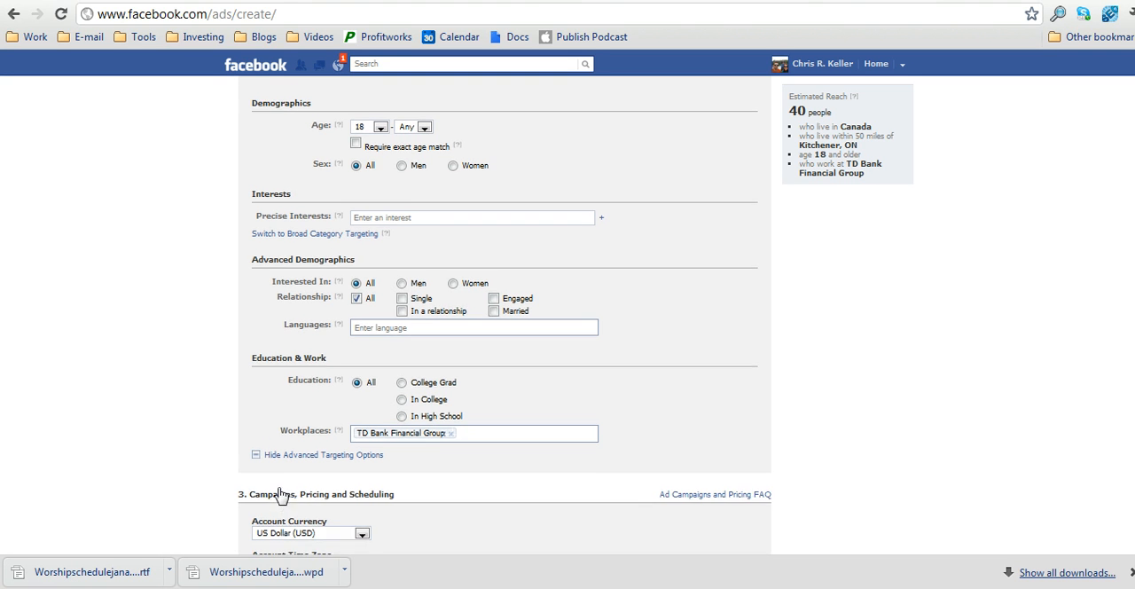
pyautogui.scroll(-3)
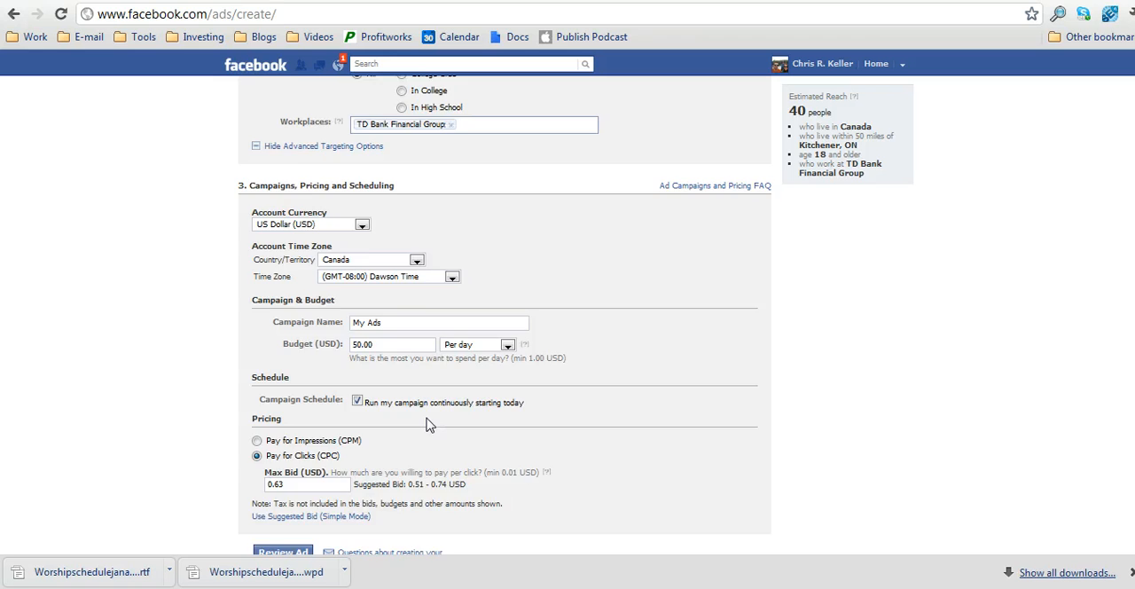
# Choose Canadian Dollar (CAD) currency and (GMT-05:00) Toronto Time zone
pyautogui.scroll(-3)
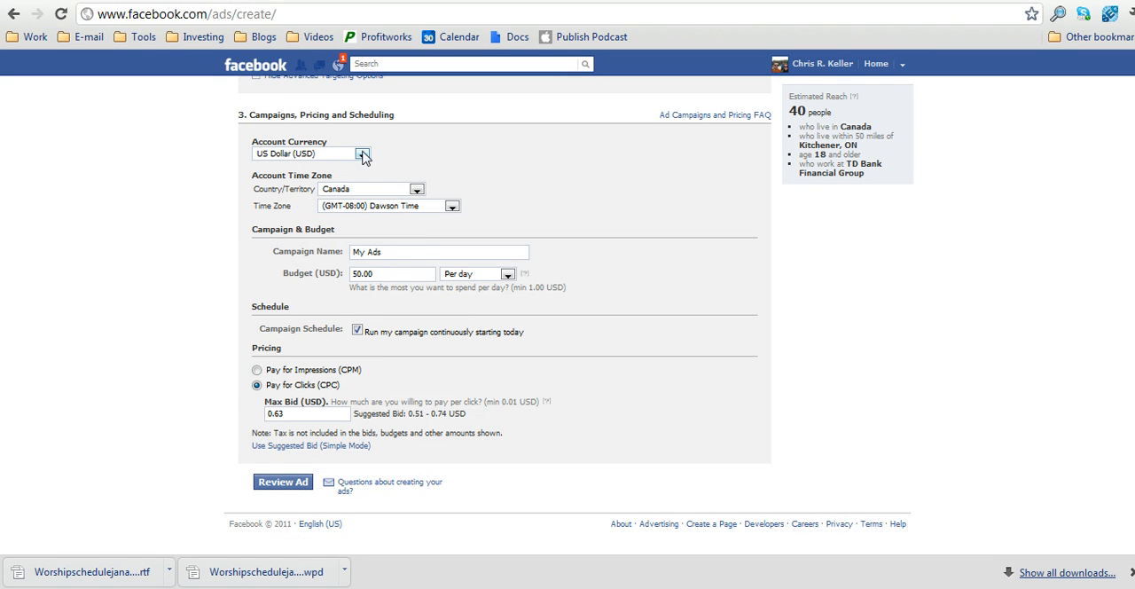
pyautogui.click(362, 153)
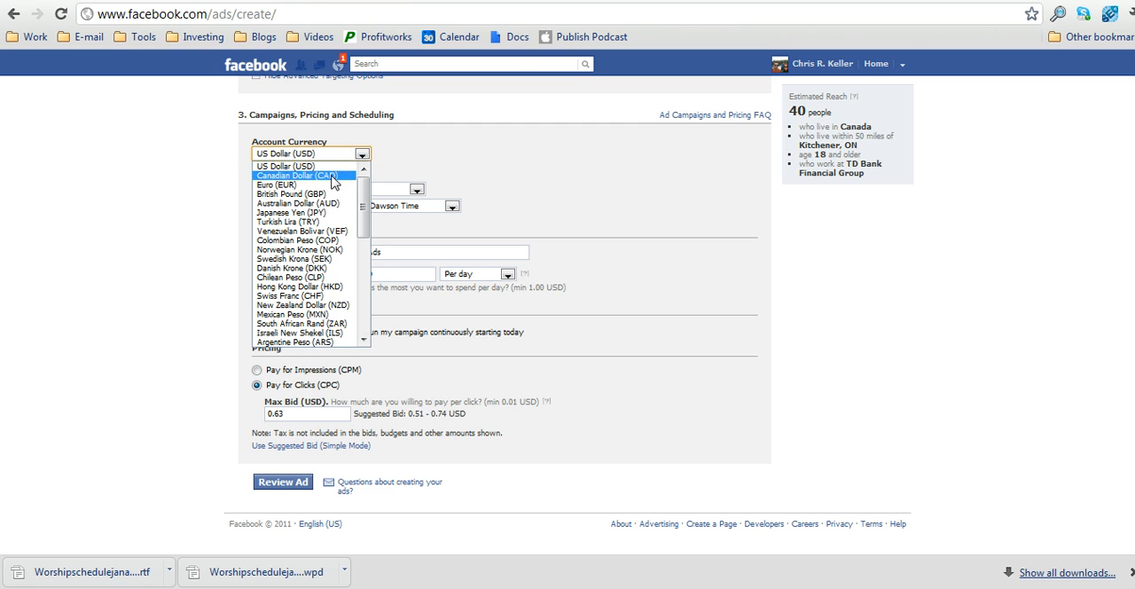
pyautogui.click(299, 175)
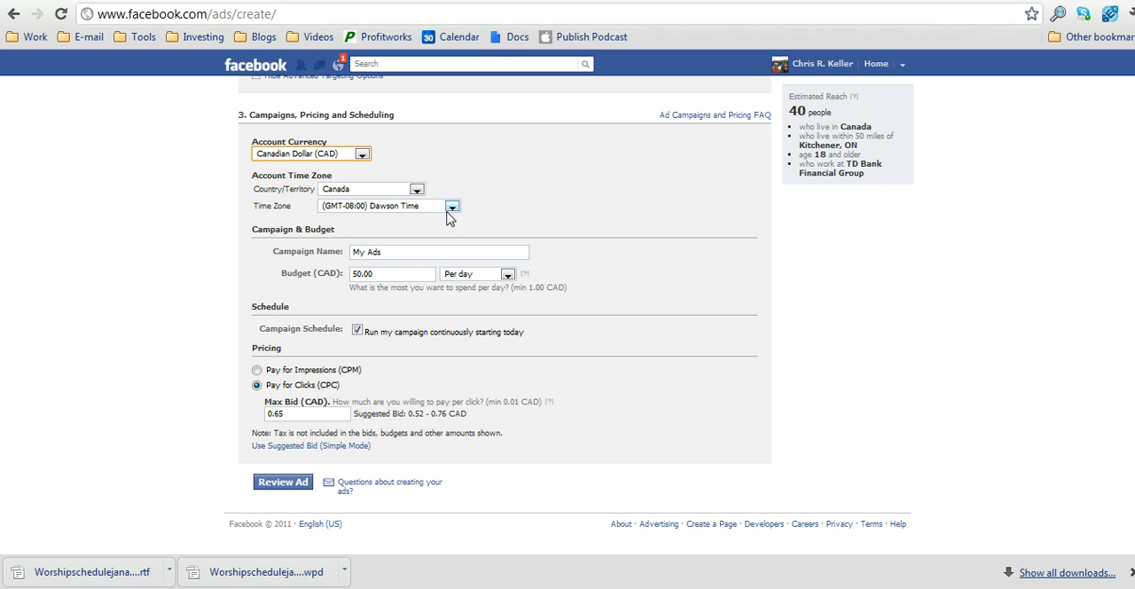
pyautogui.click(450, 206)
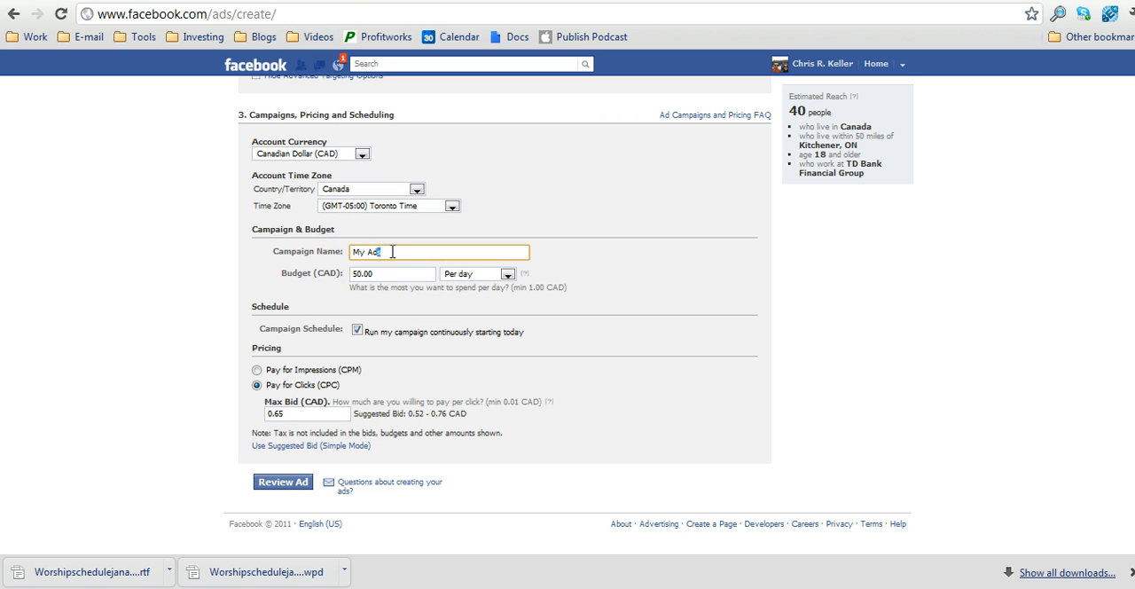
# Name the campaign 'Test' and set its daily budget to 1.00 CAD
pyautogui.write('Test')
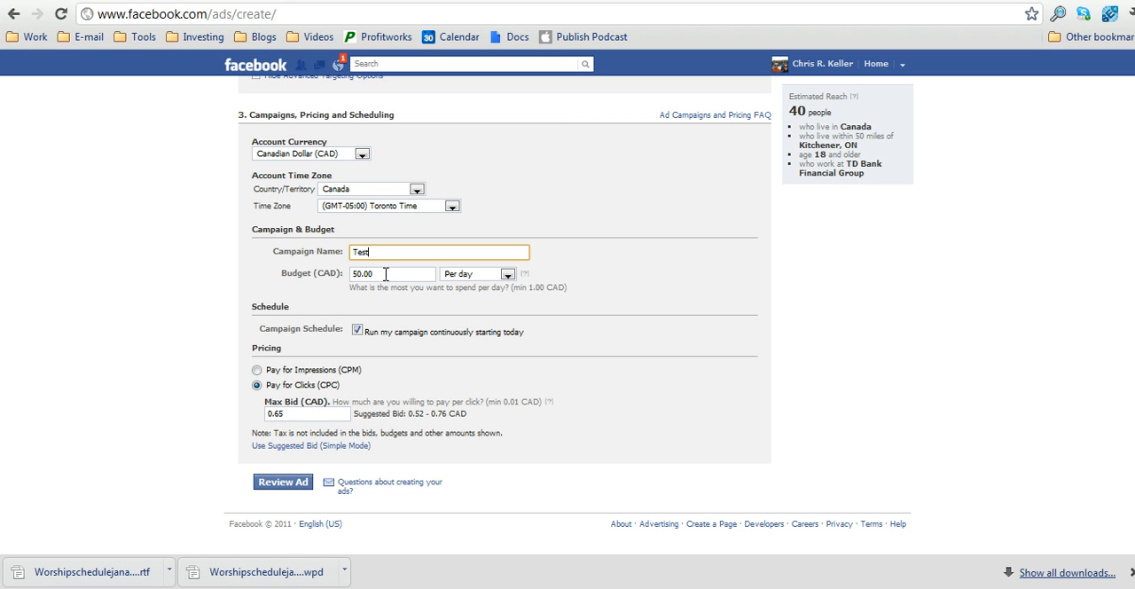
pyautogui.write('1')
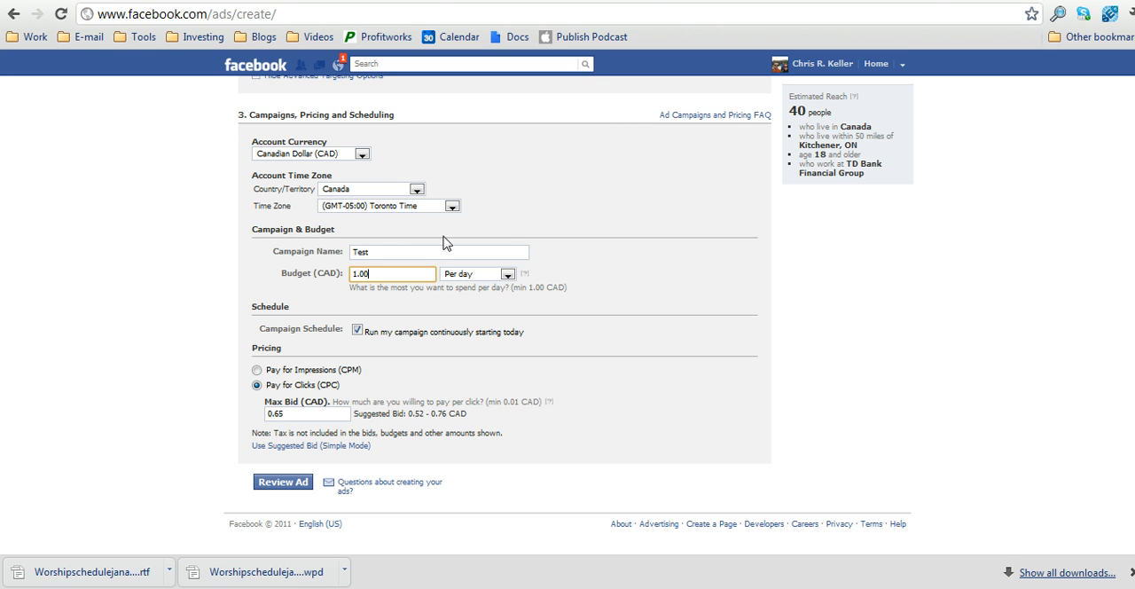
pyautogui.moveTo(458, 302)
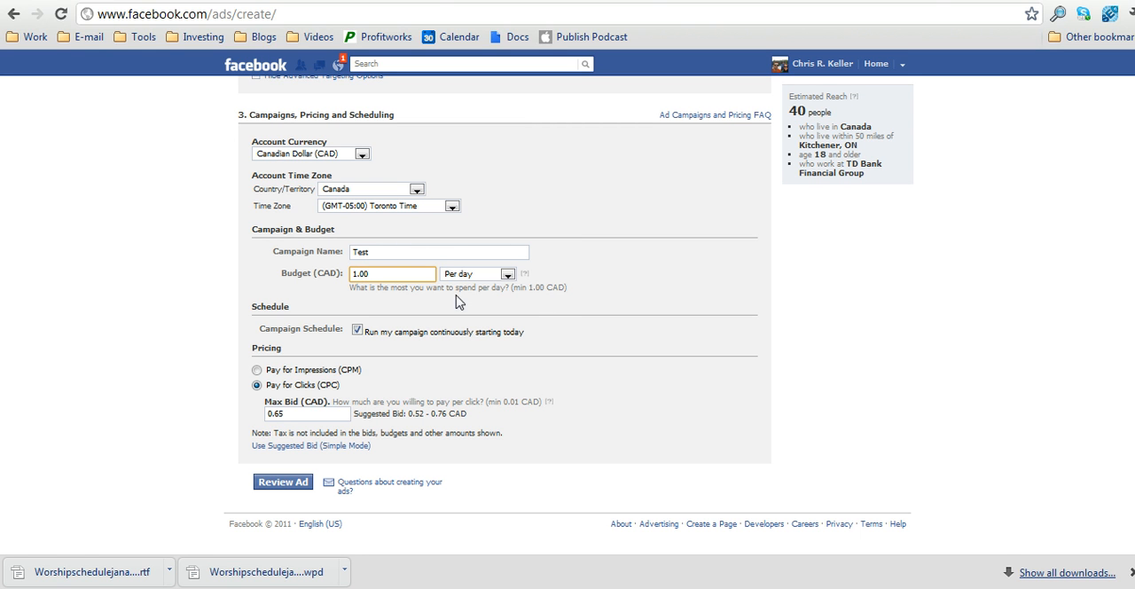
pyautogui.click(377, 273)
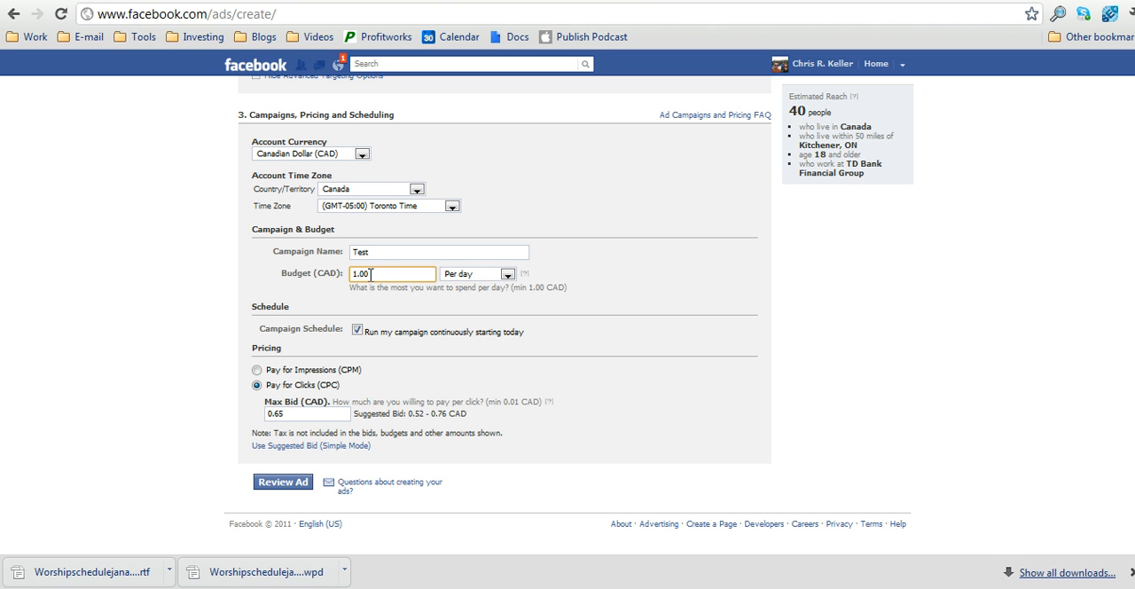
pyautogui.moveTo(401, 277)
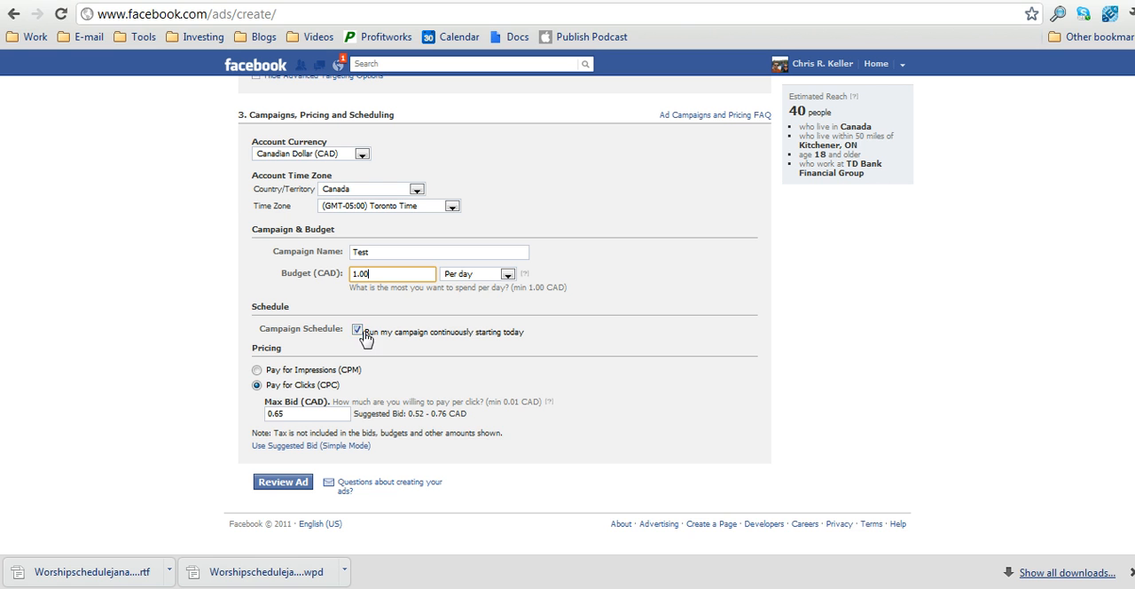
pyautogui.click(356, 332)
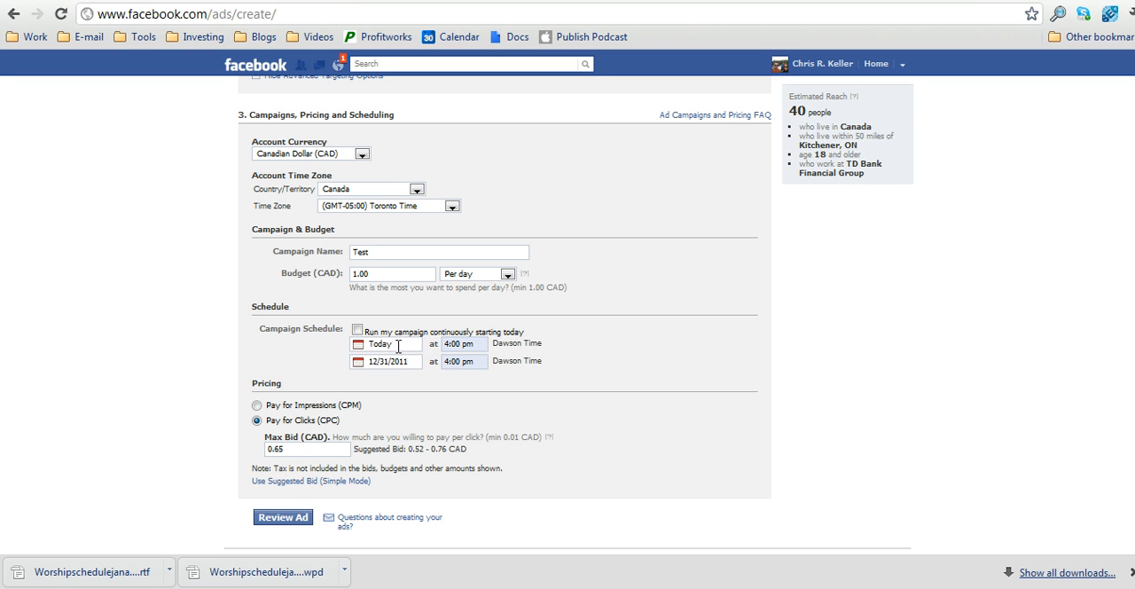
pyautogui.click(357, 332)
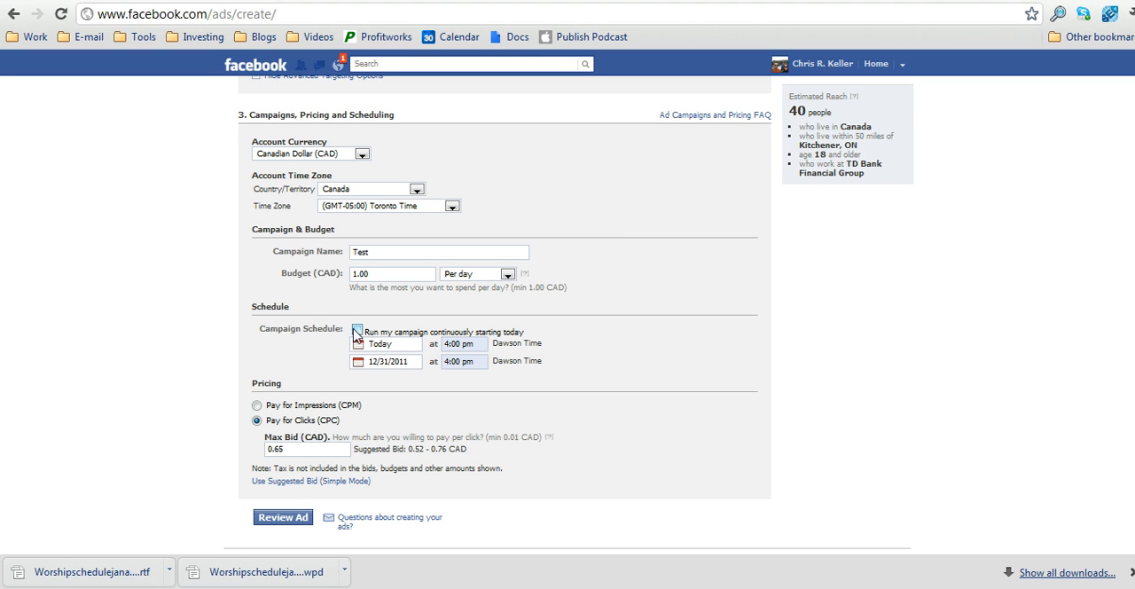
pyautogui.click(360, 331)
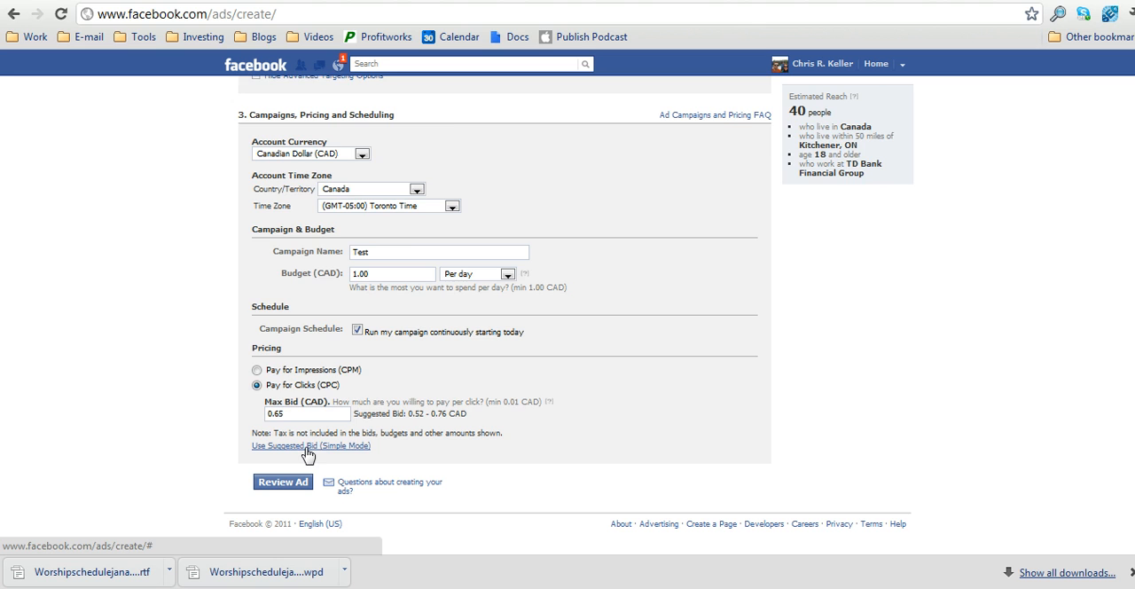
# Switch to advanced bidding and set the maximum per-click bid to 0.52 CAD
pyautogui.click(297, 447)
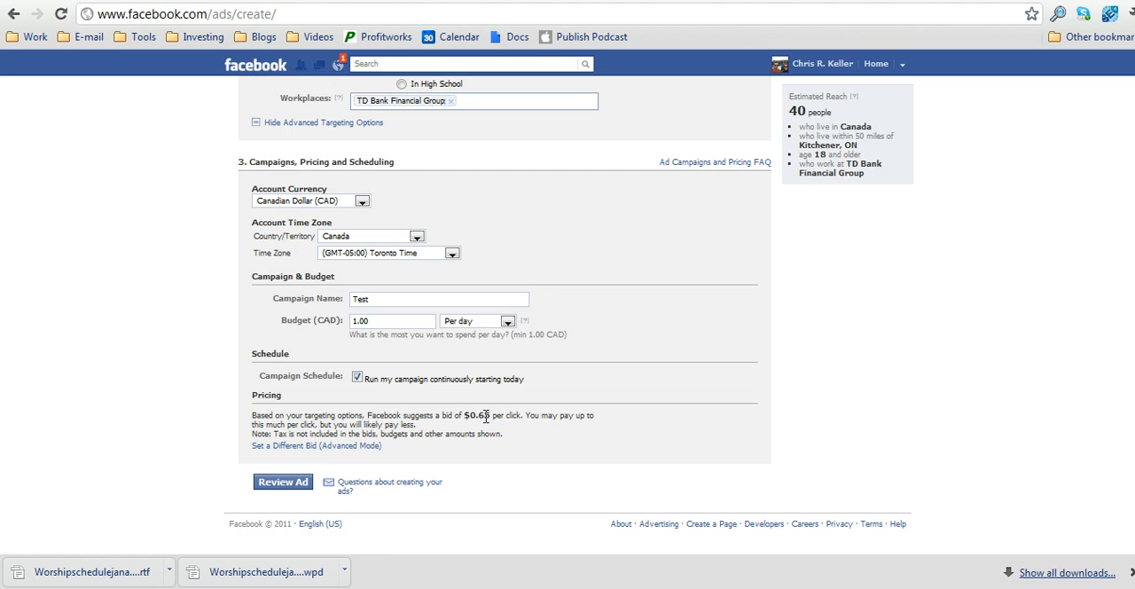
pyautogui.moveTo(284, 455)
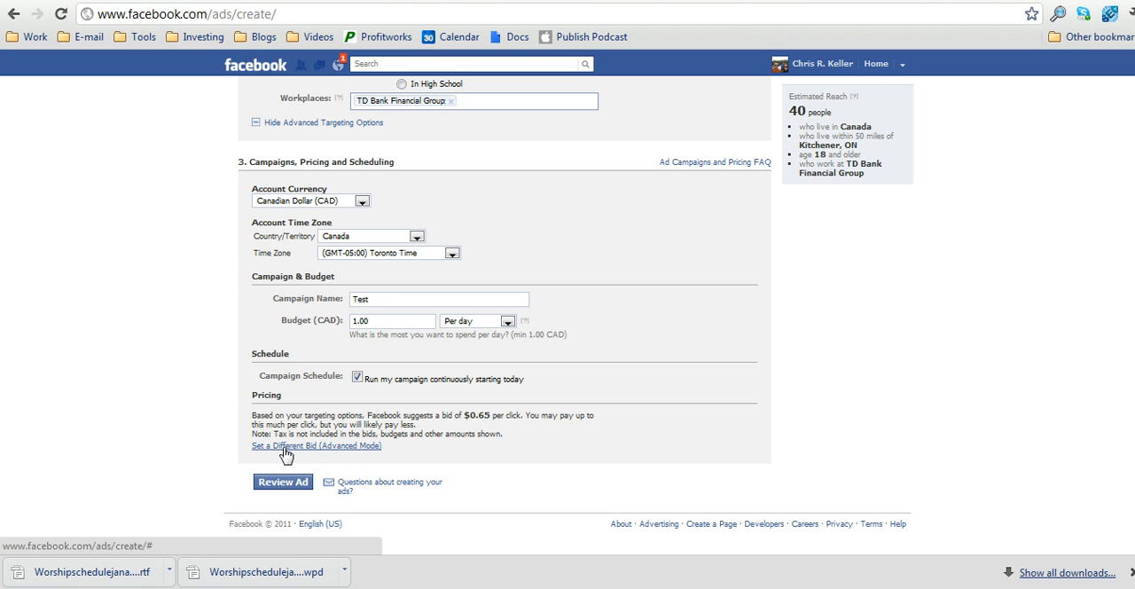
pyautogui.click(302, 446)
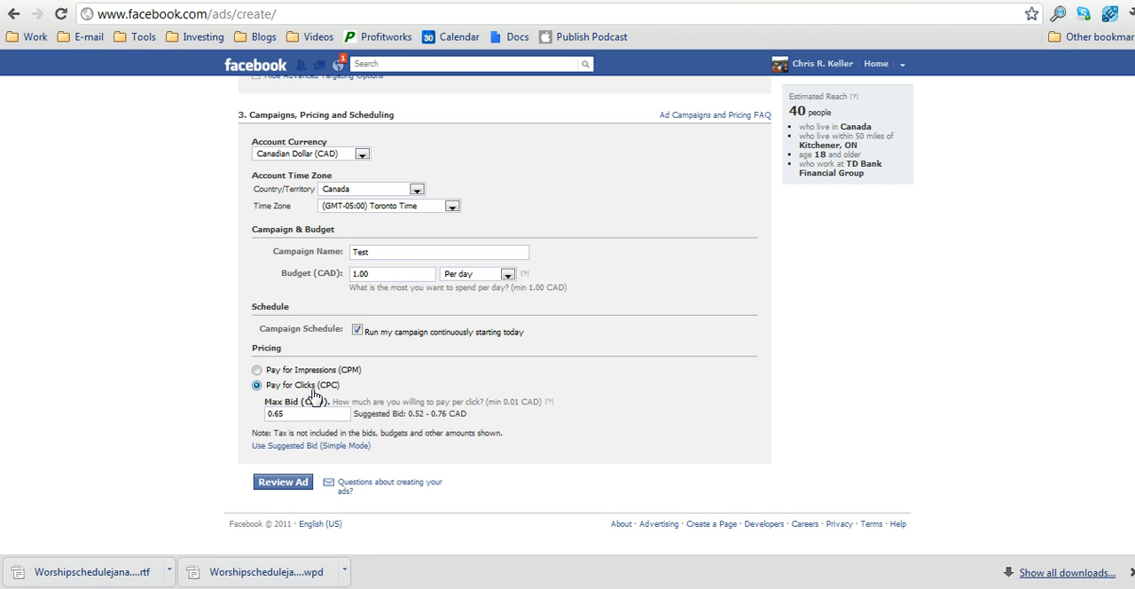
pyautogui.moveTo(299, 399)
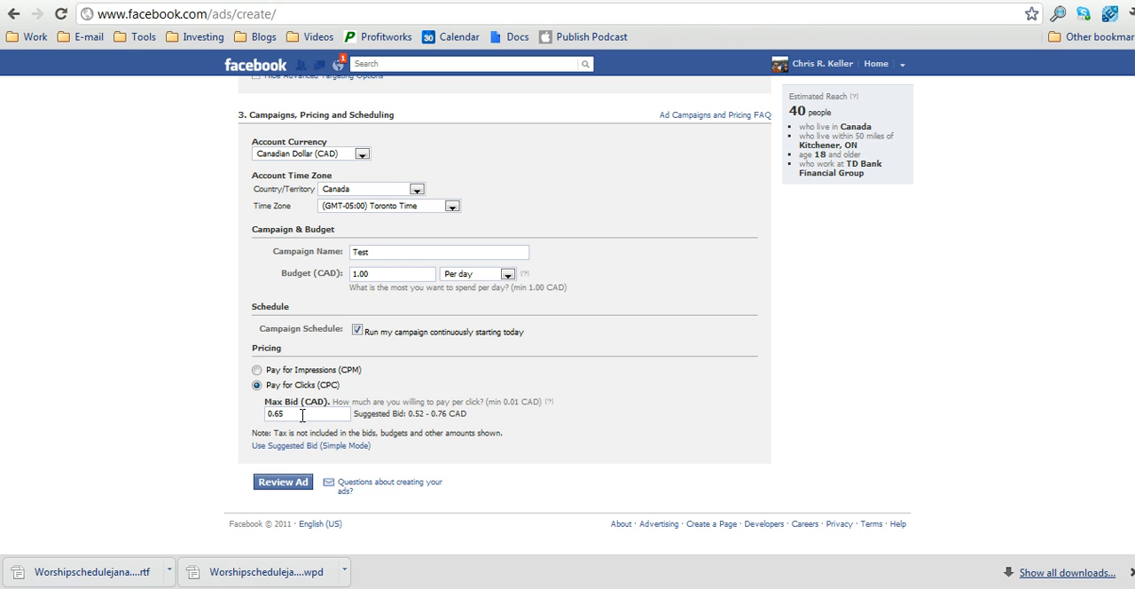
pyautogui.doubleClick(300, 413)
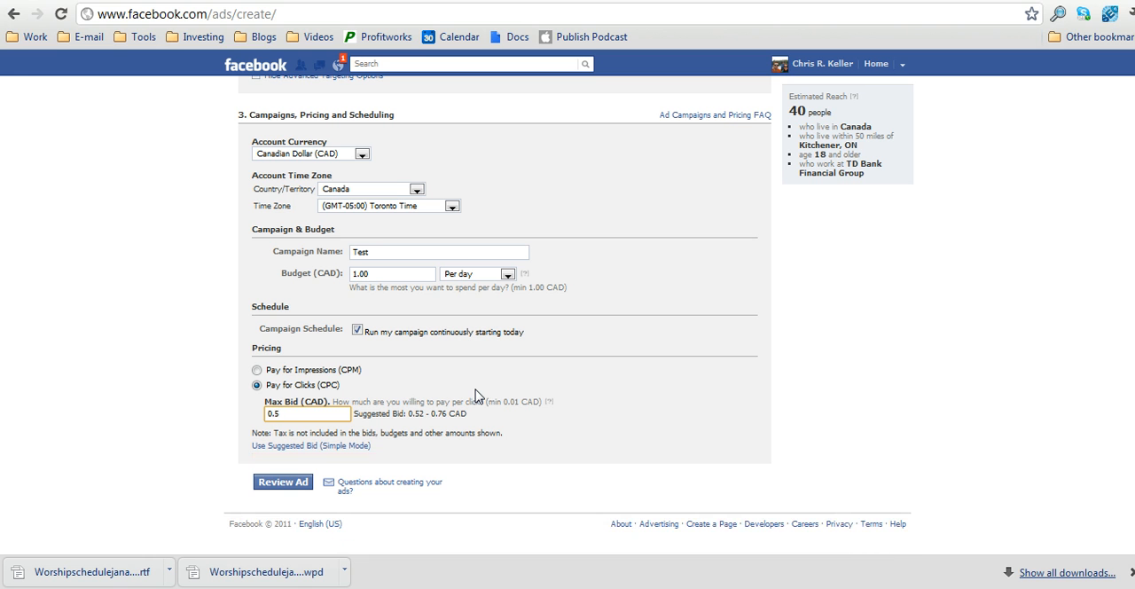
pyautogui.write('0.52')
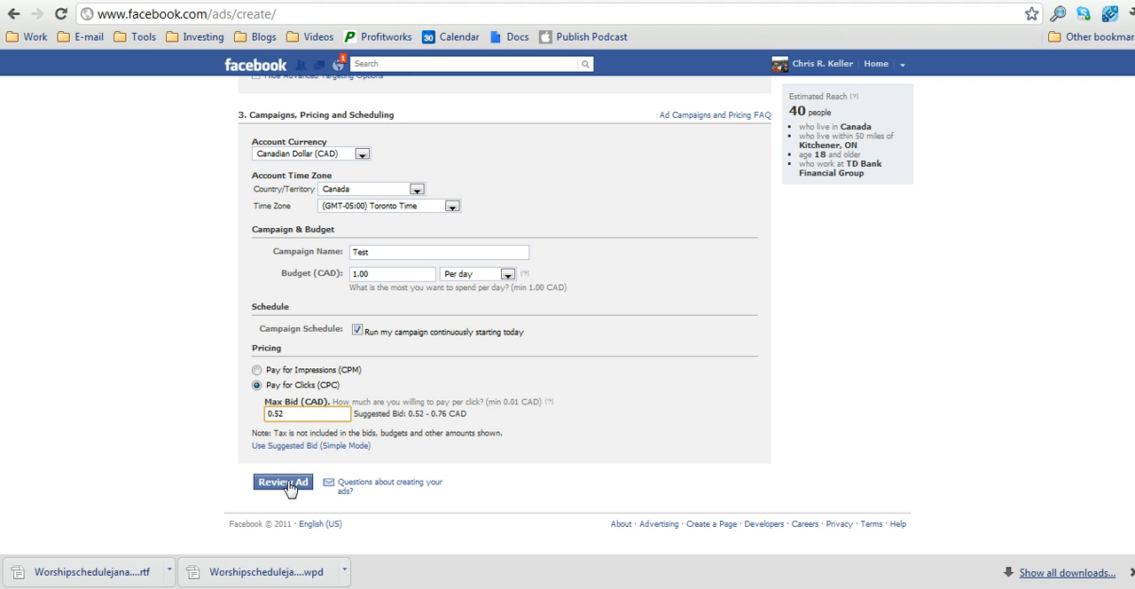
# Raise the daily budget to 2.00 after the low-budget error and reach the Review Ad page
pyautogui.click(282, 482)
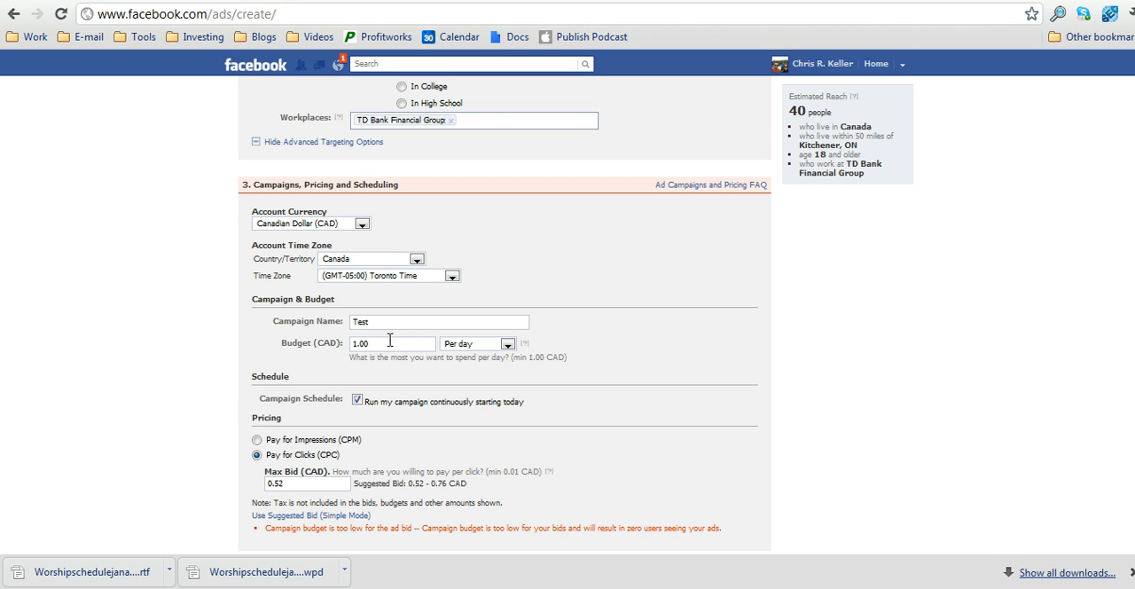
pyautogui.moveTo(373, 342)
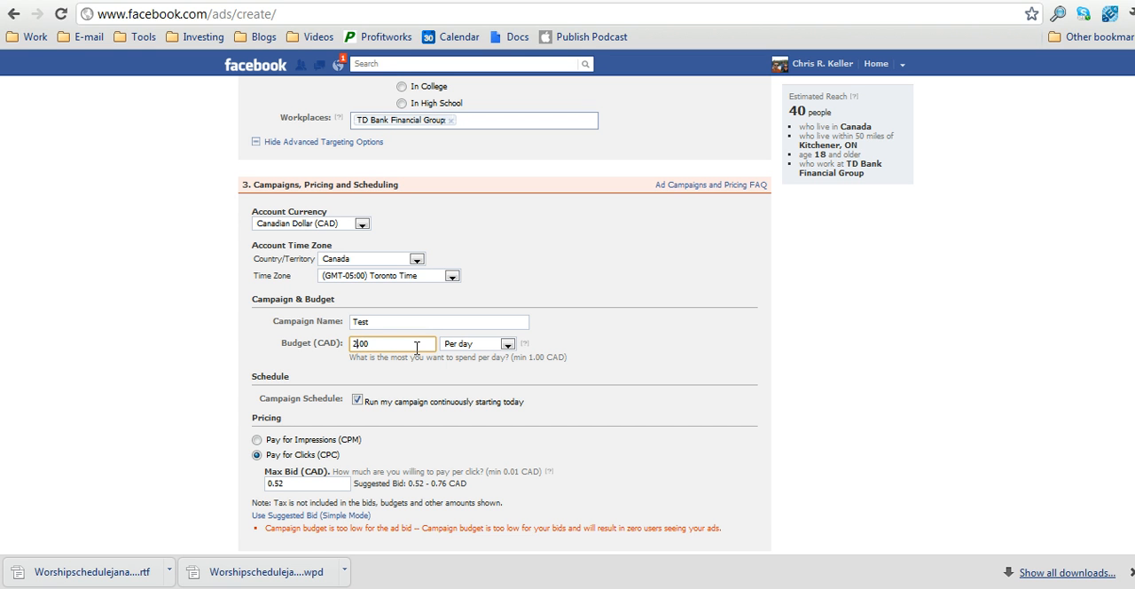
pyautogui.scroll(-3)
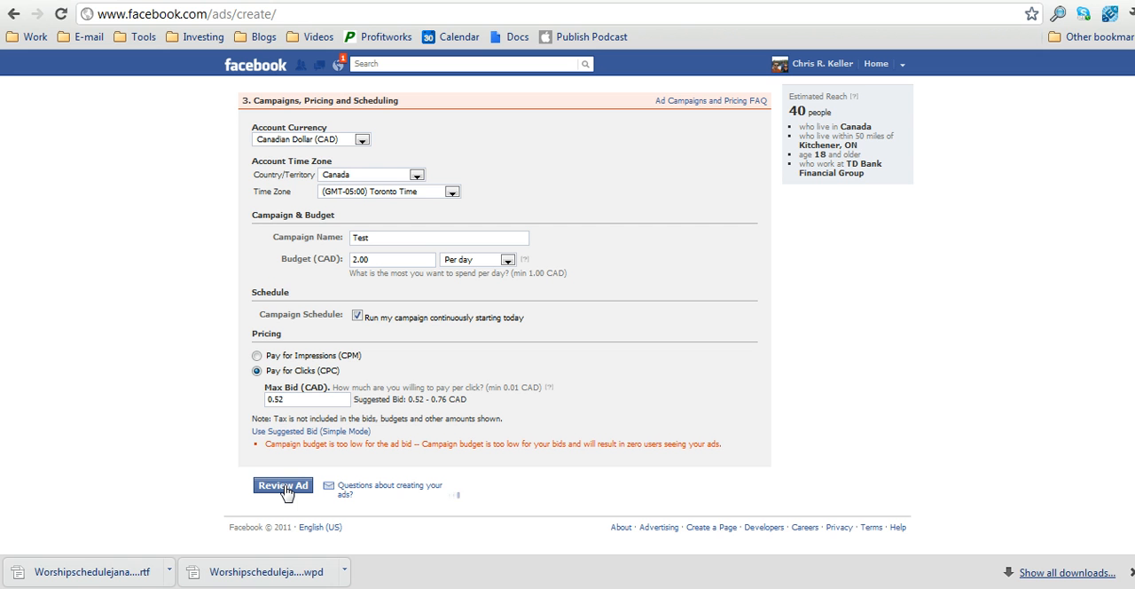
pyautogui.click(283, 486)
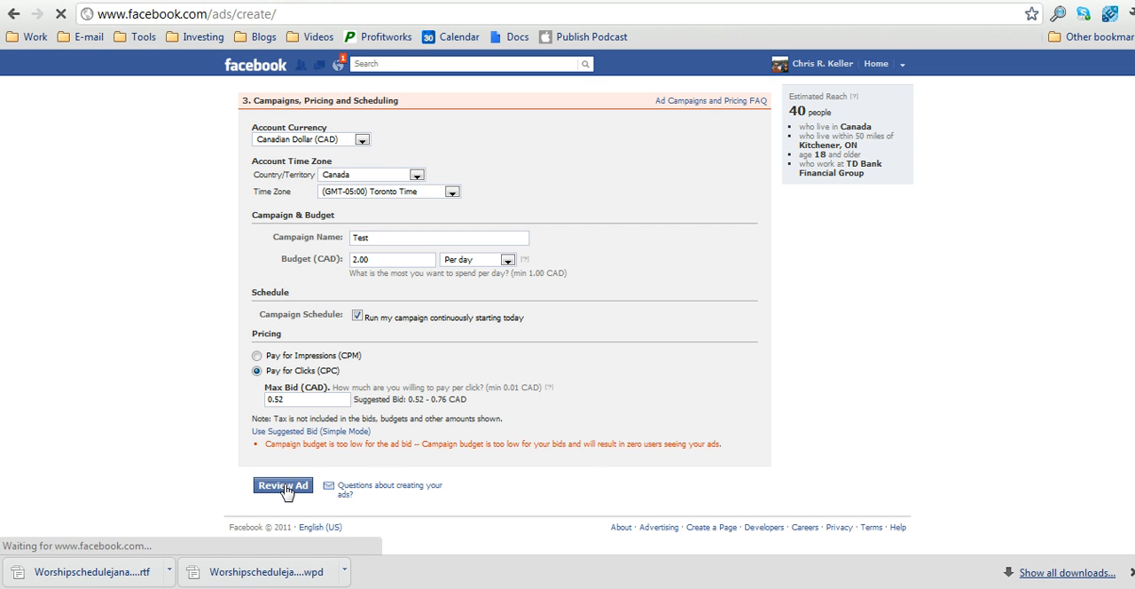
pyautogui.click(282, 485)
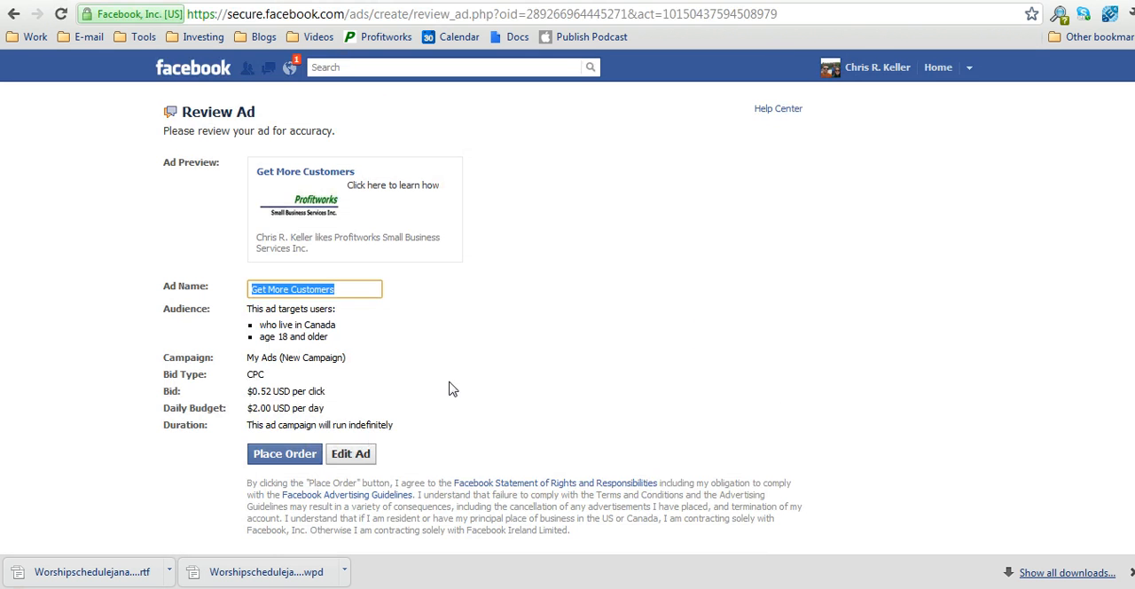
pyautogui.moveTo(302, 229)
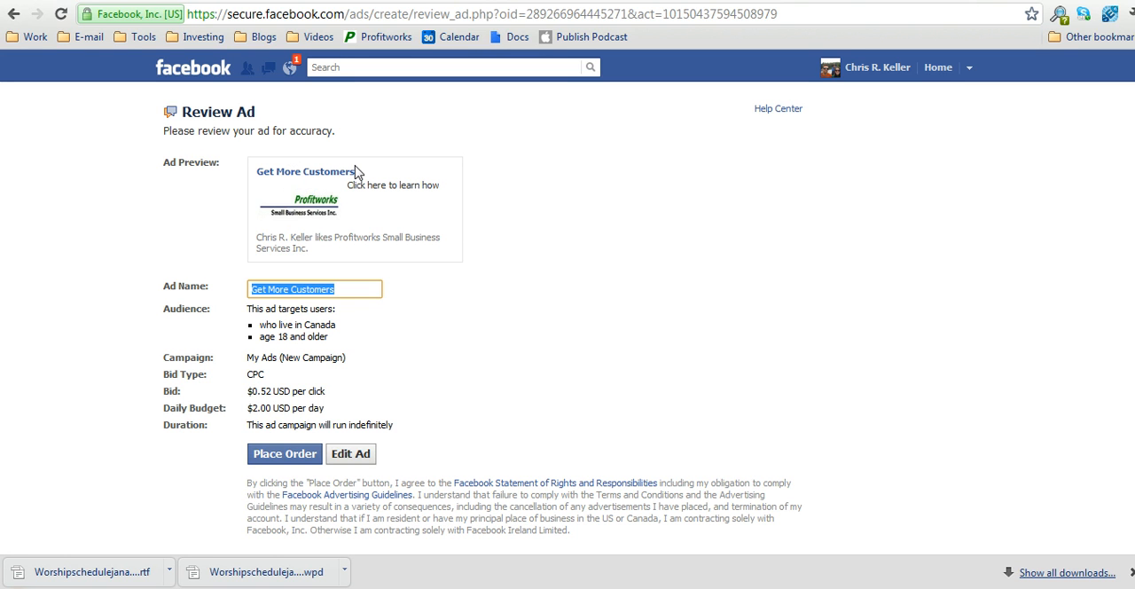
pyautogui.moveTo(306, 175)
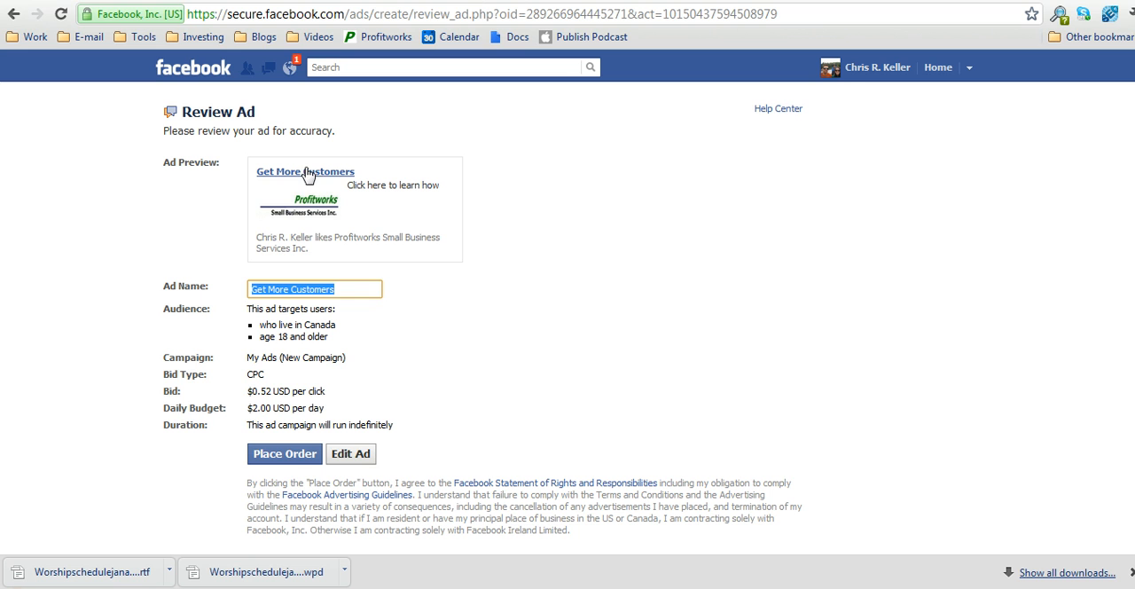
pyautogui.moveTo(297, 180)
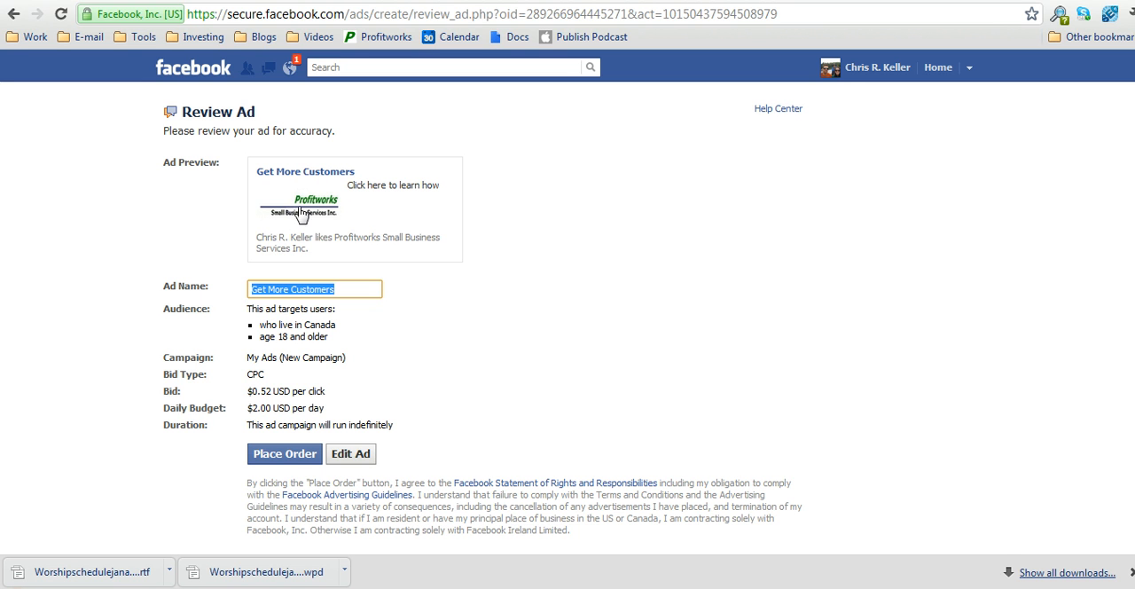
pyautogui.moveTo(417, 305)
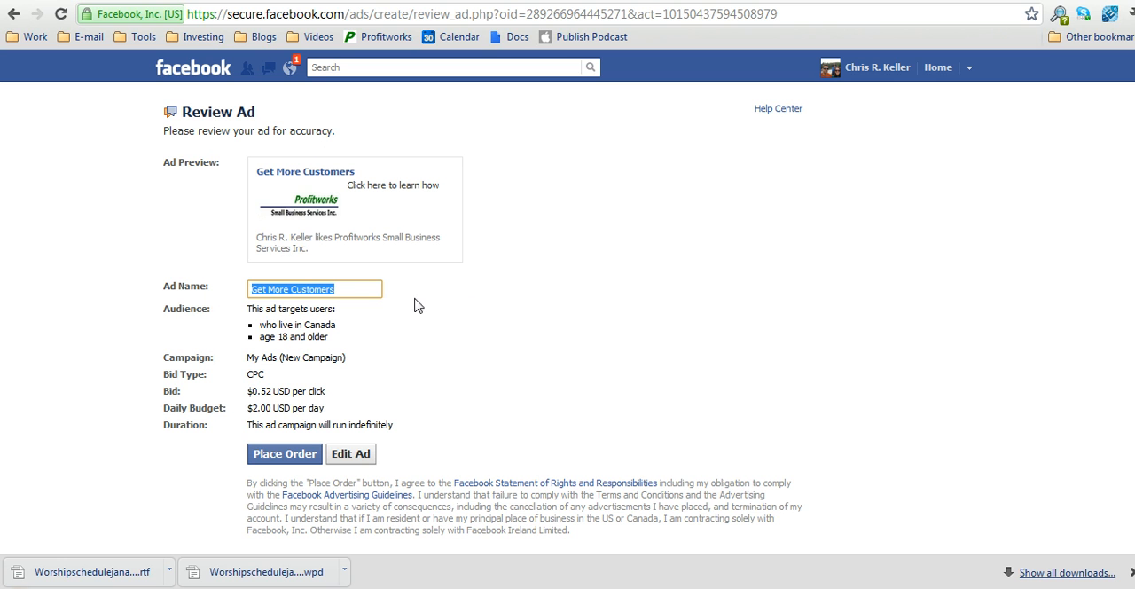
pyautogui.moveTo(404, 377)
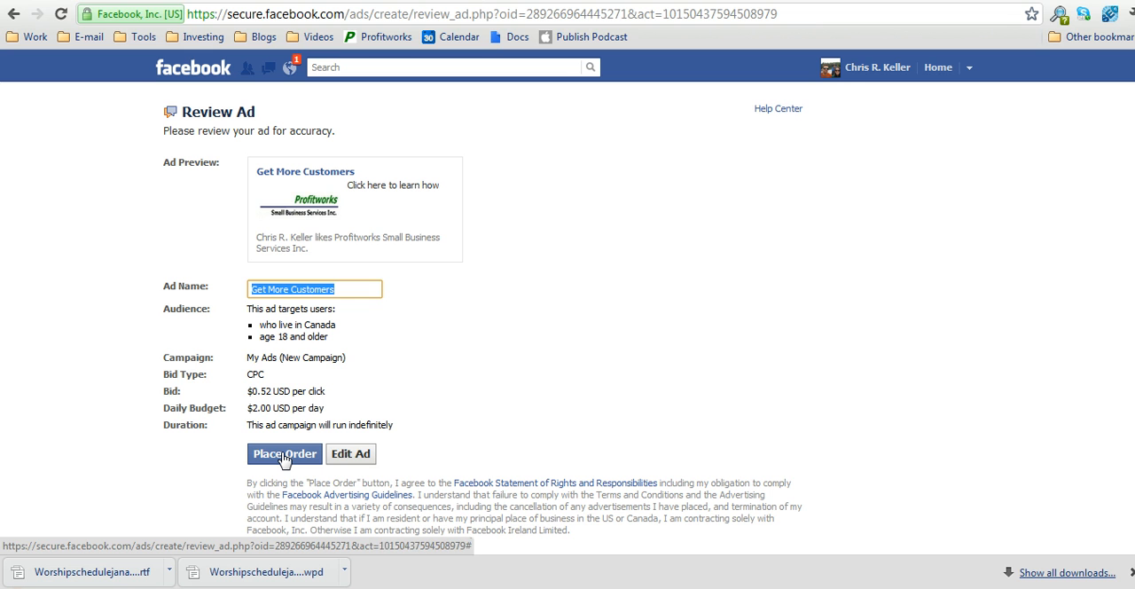
pyautogui.moveTo(361, 439)
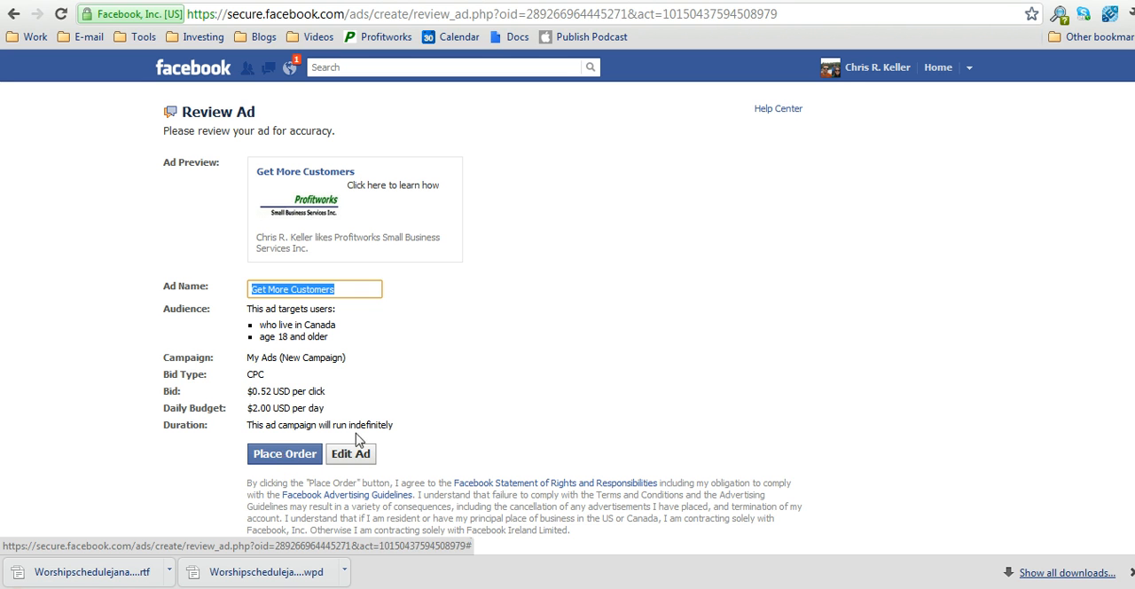
pyautogui.moveTo(473, 386)
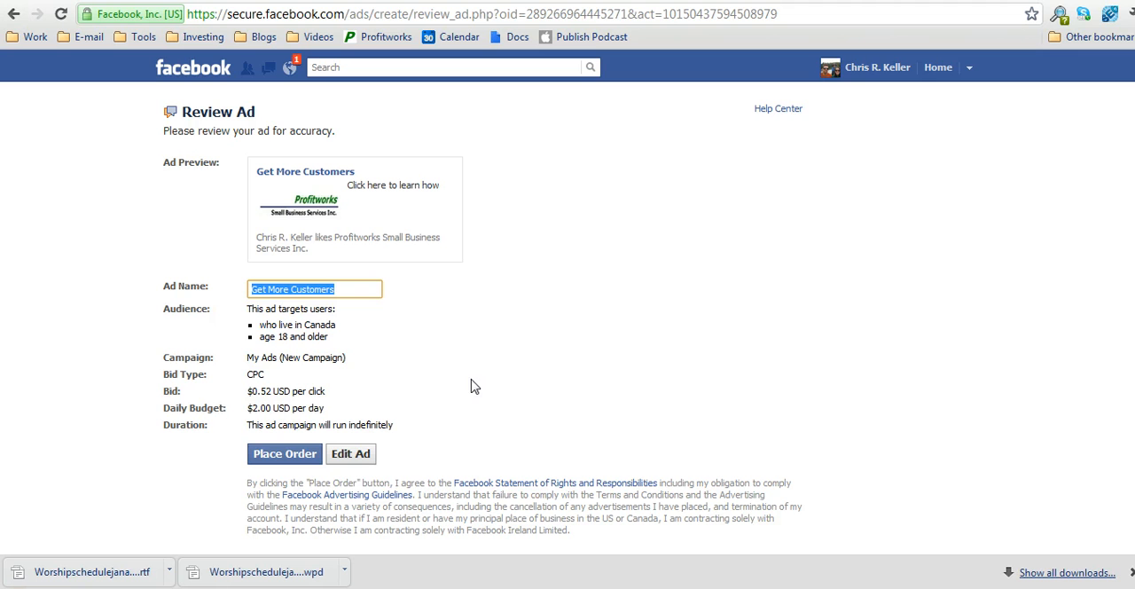
pyautogui.moveTo(390, 417)
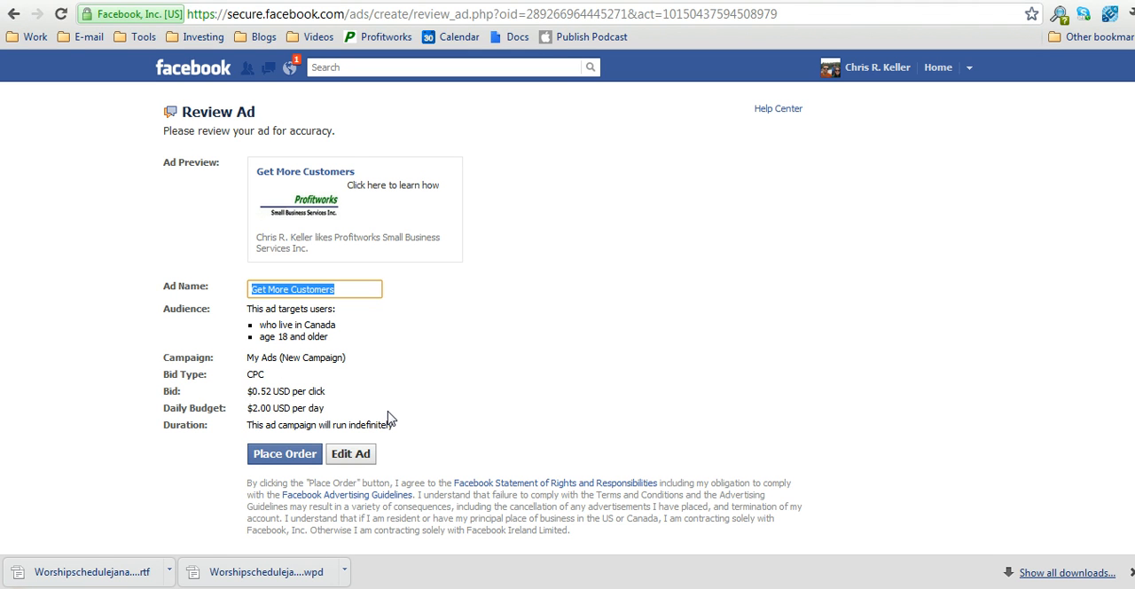